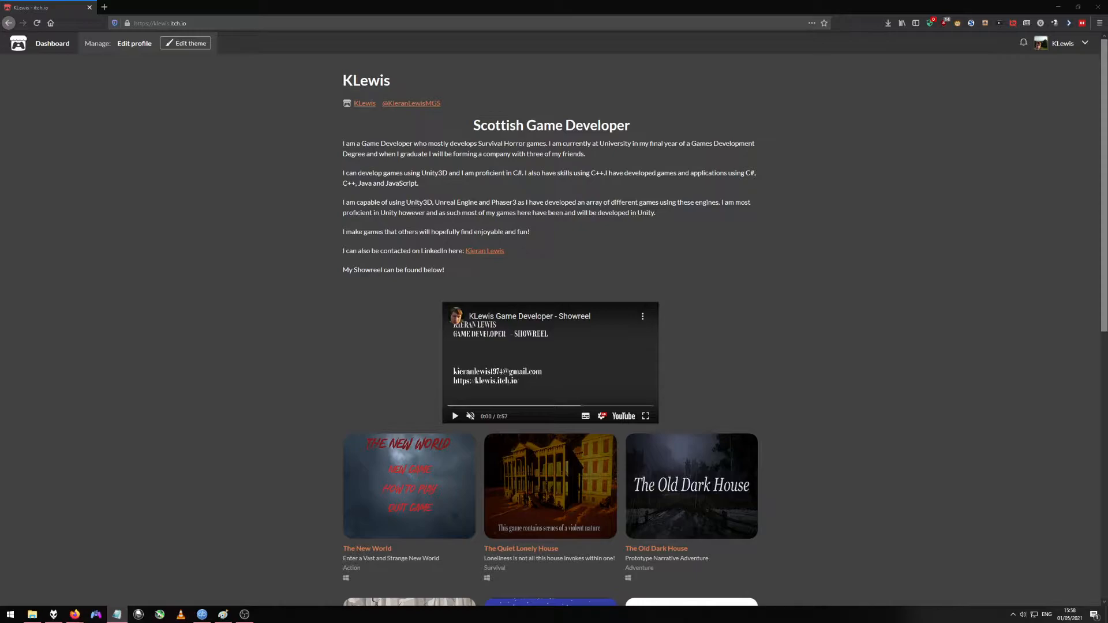
mouse_move(867, 289)
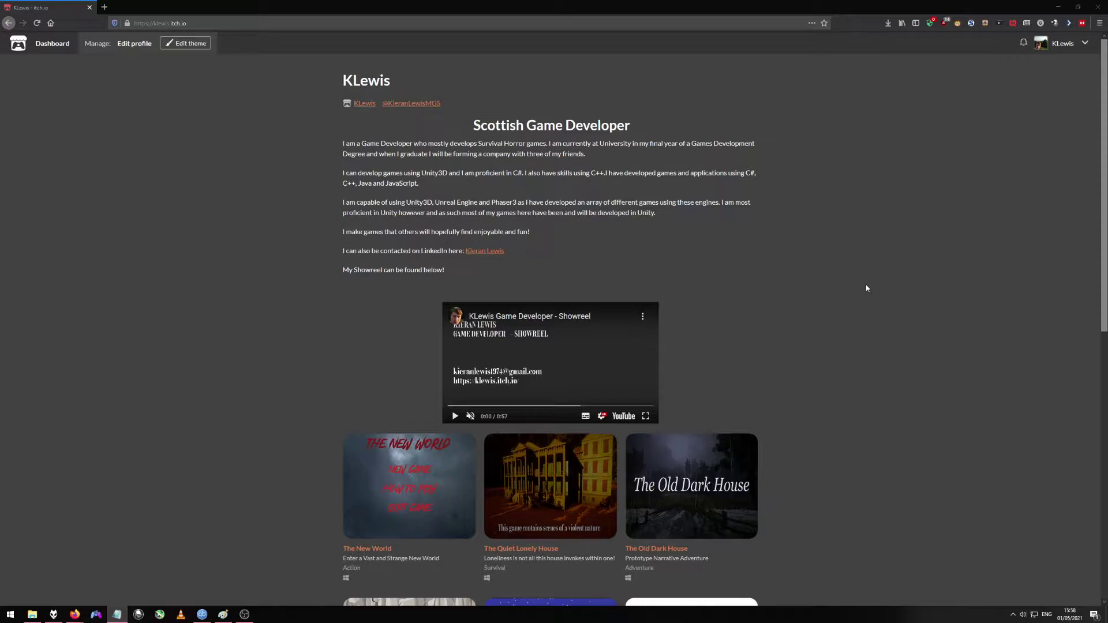
mouse_move(280, 104)
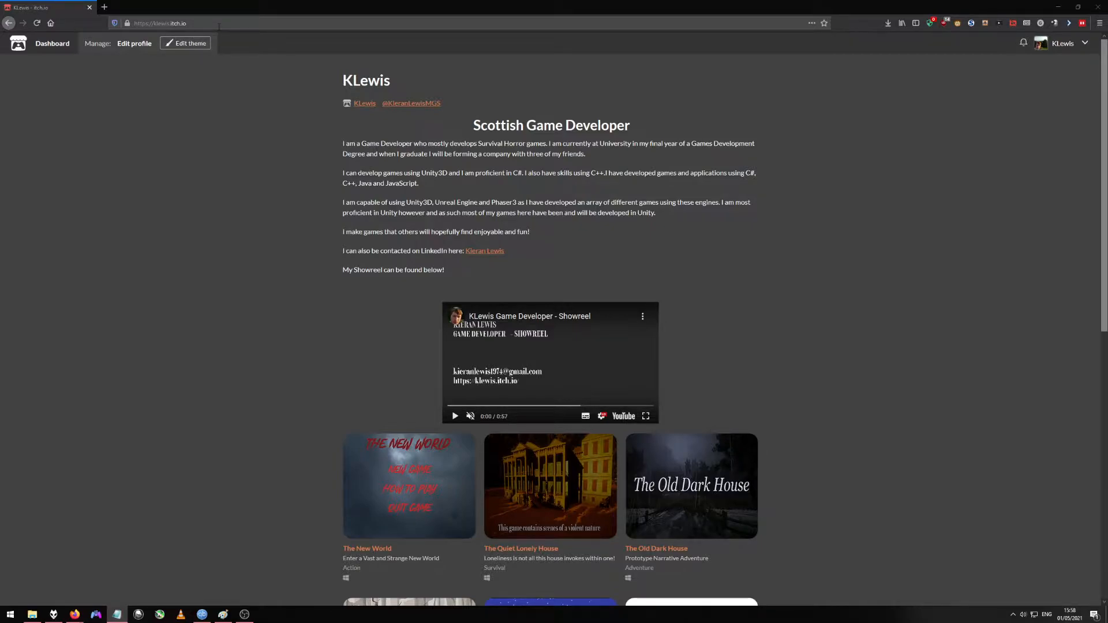
mouse_move(261, 130)
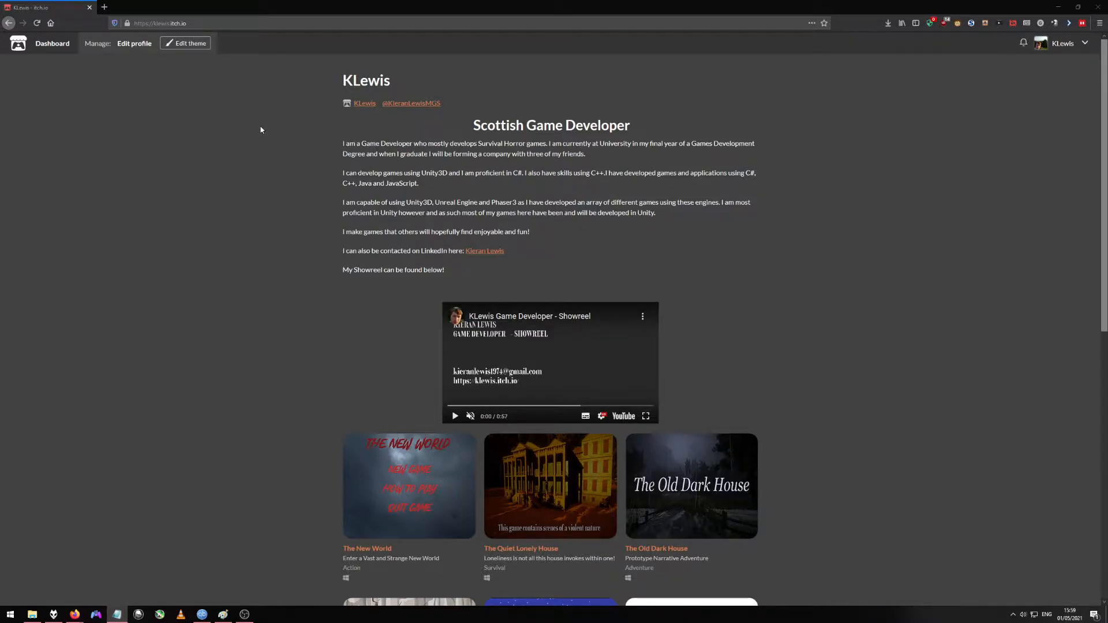
mouse_move(252, 167)
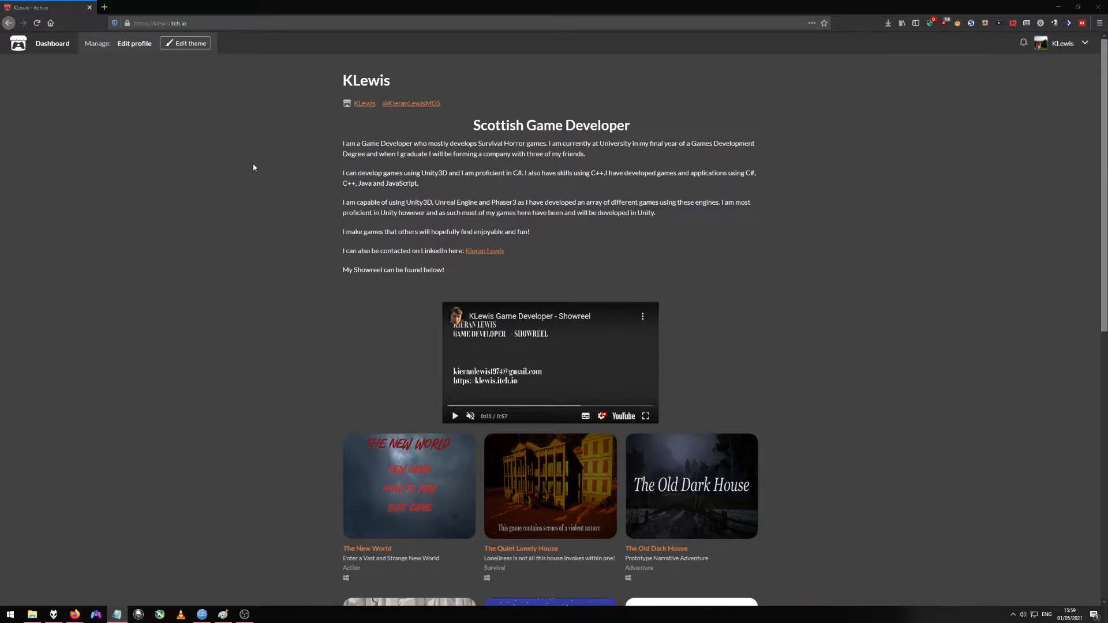
Step: Browse the profile bio and games grid to reach The Quiet Lonely House thumbnail
scroll("down", 3)
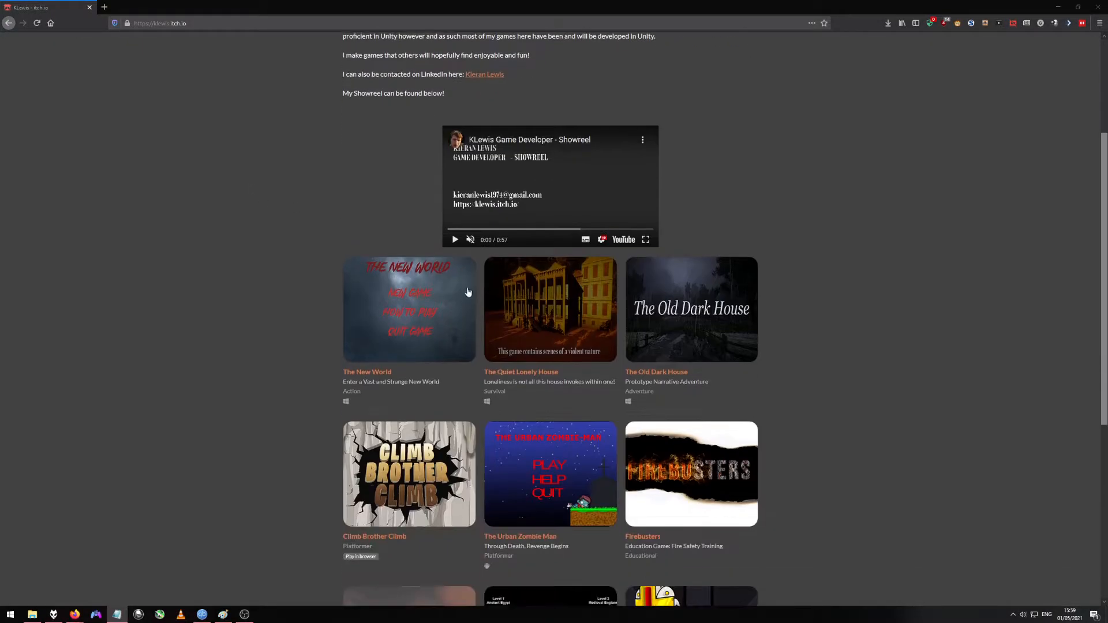
scroll("down", 3)
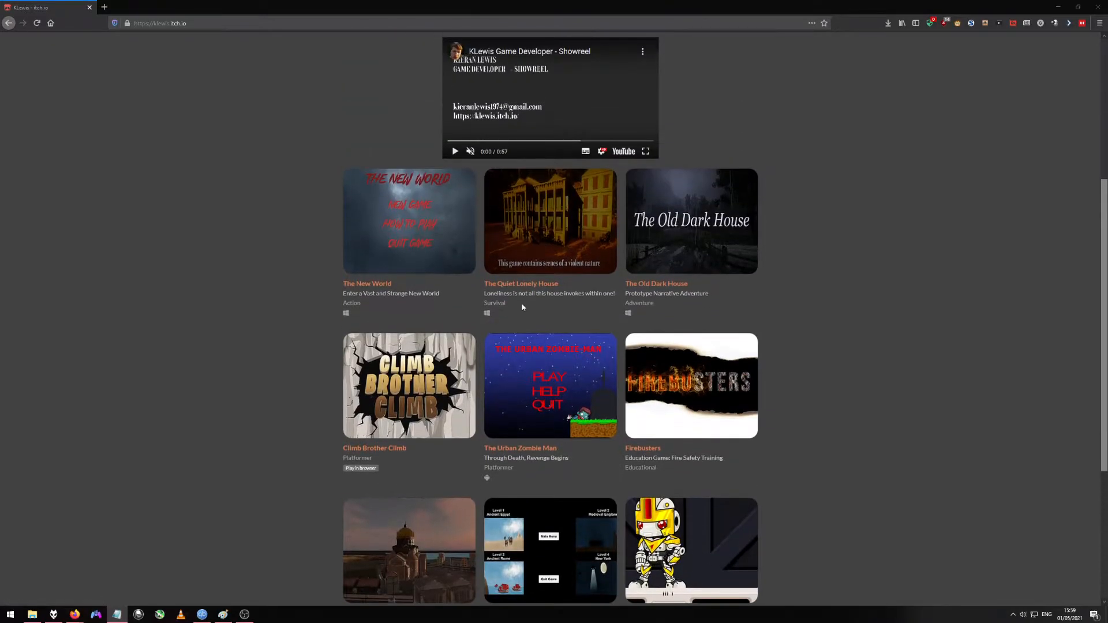
scroll("up", 3)
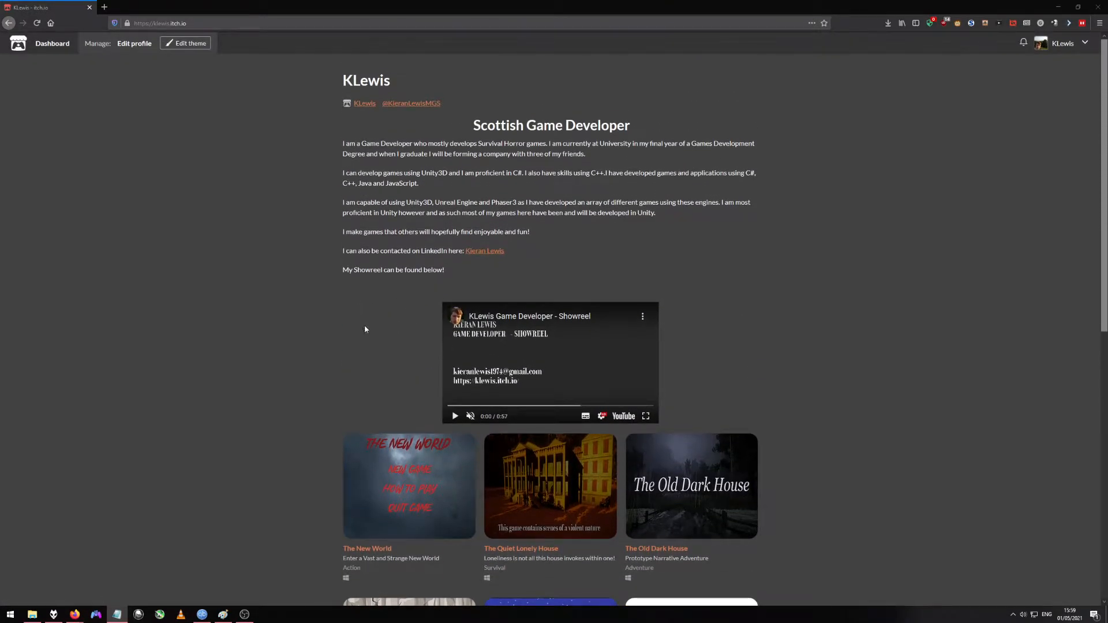
mouse_move(337, 258)
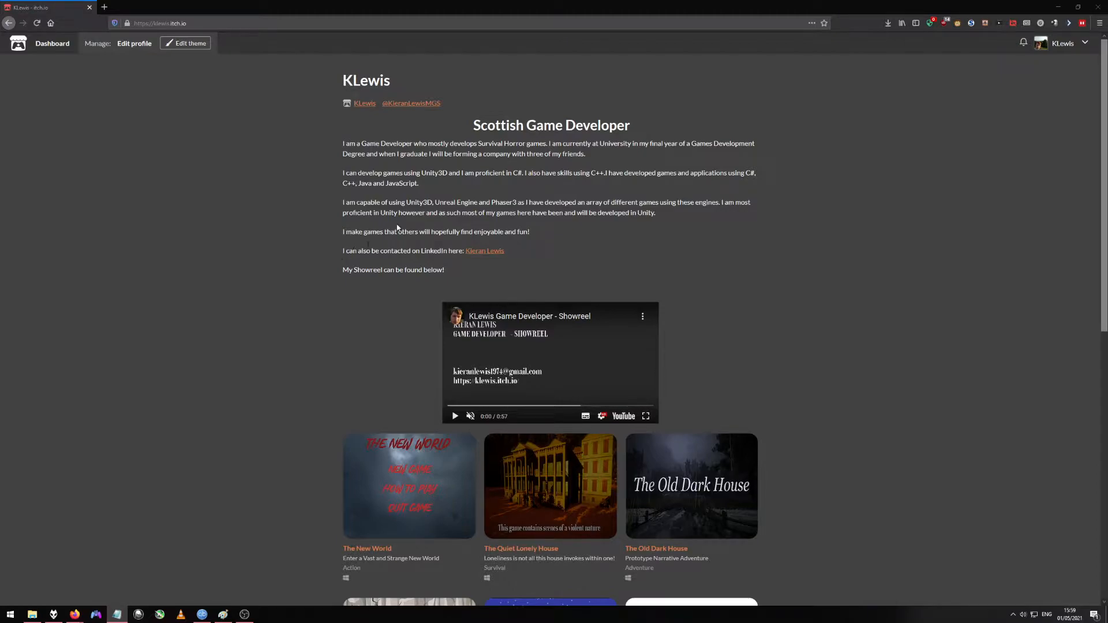
mouse_move(316, 252)
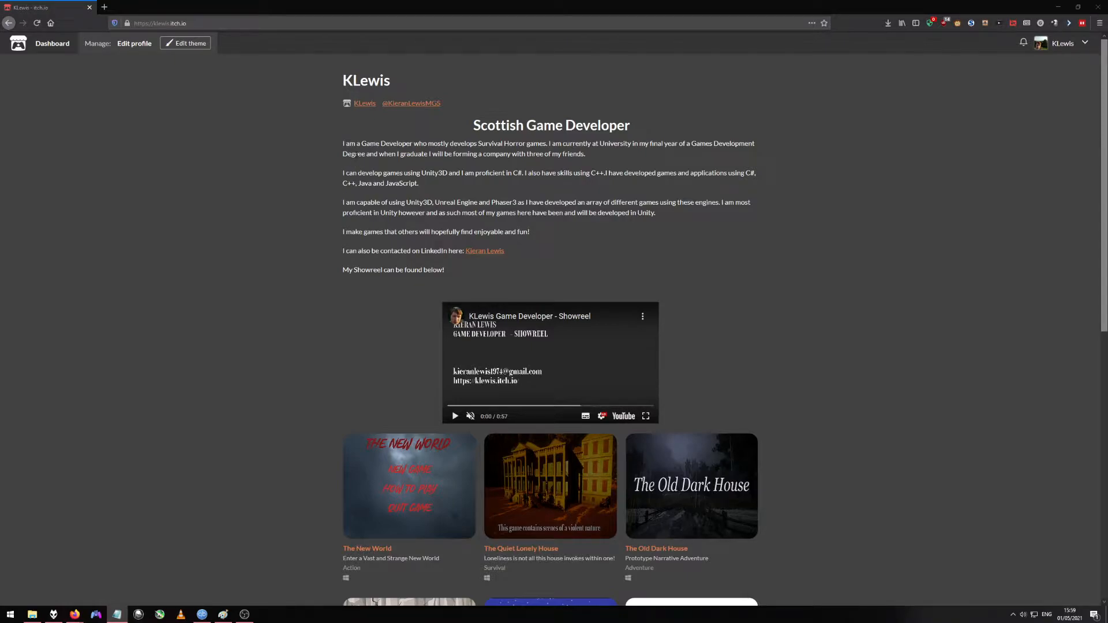
mouse_move(411, 103)
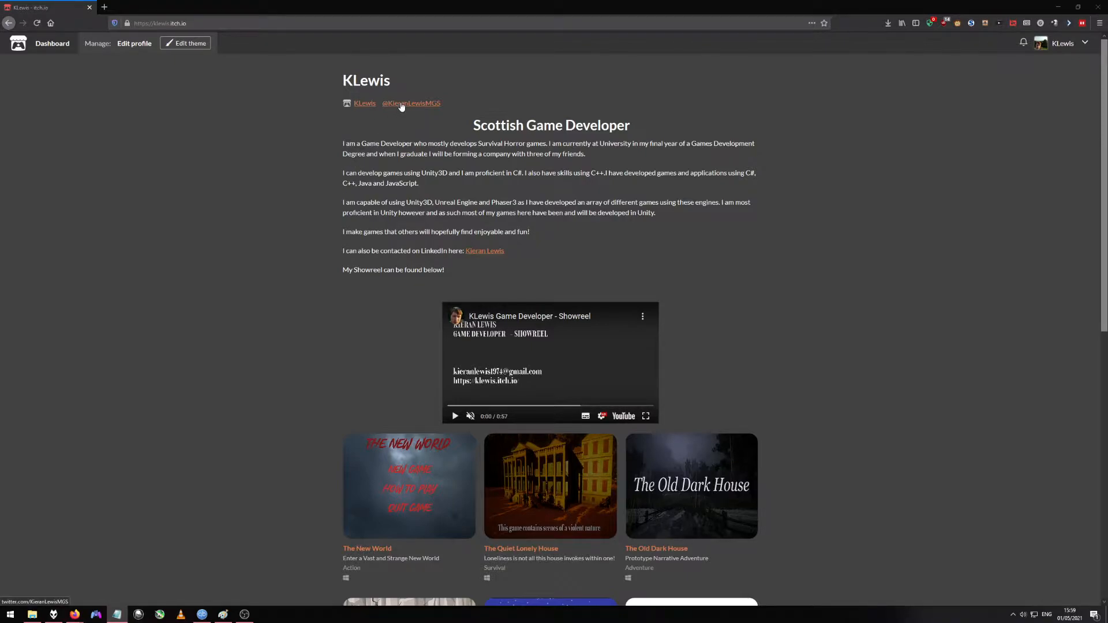
mouse_move(760, 246)
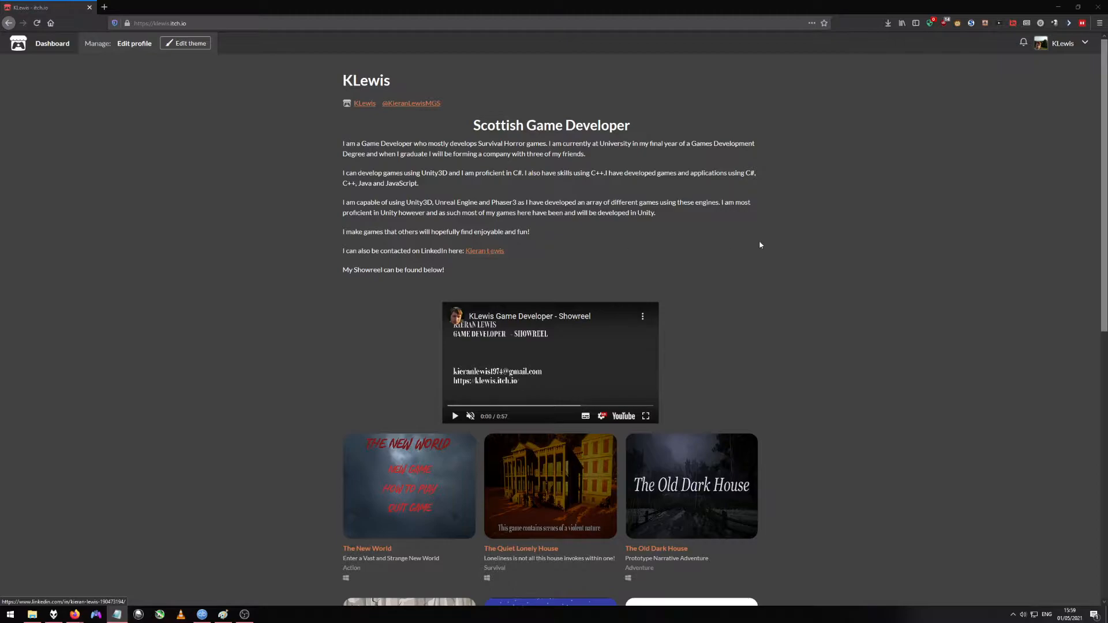
mouse_move(274, 73)
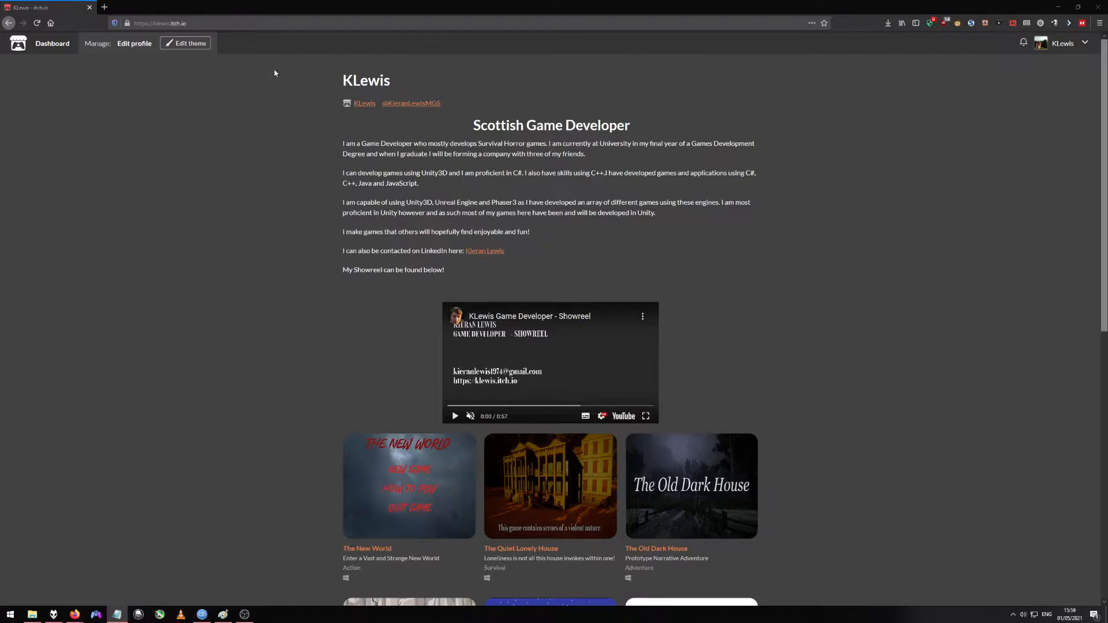
mouse_move(610, 324)
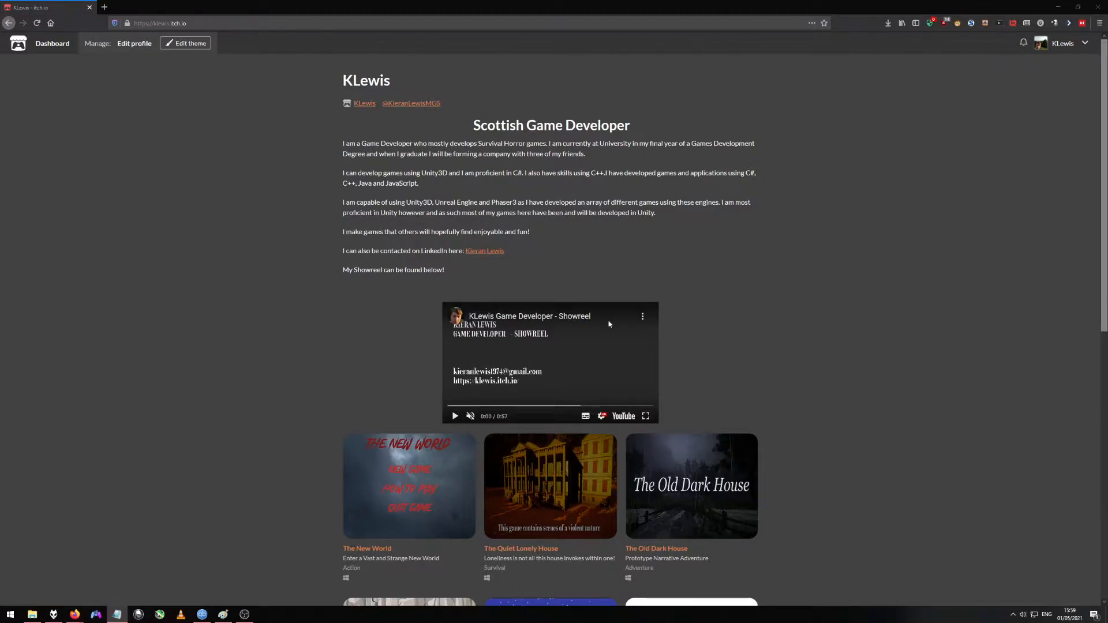
scroll("down", 3)
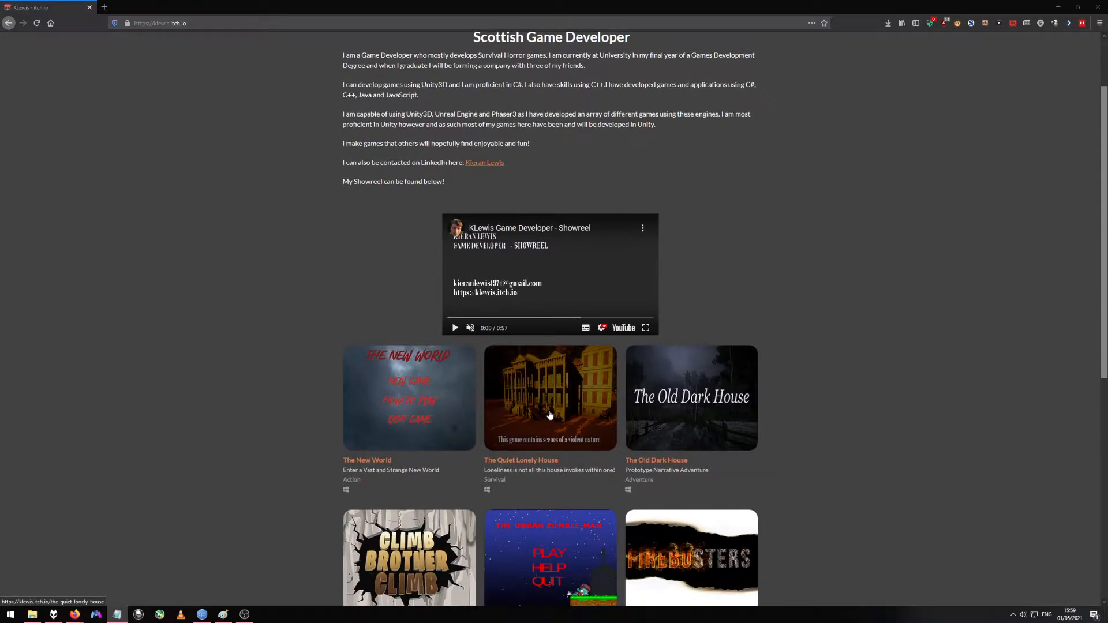
scroll("up", 3)
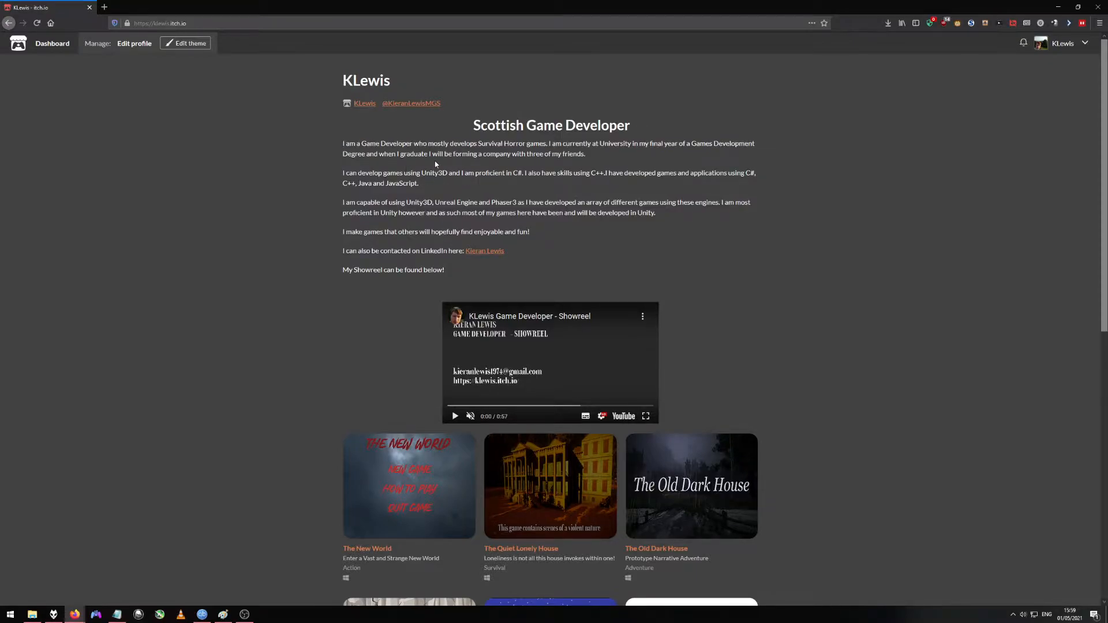
mouse_move(397, 182)
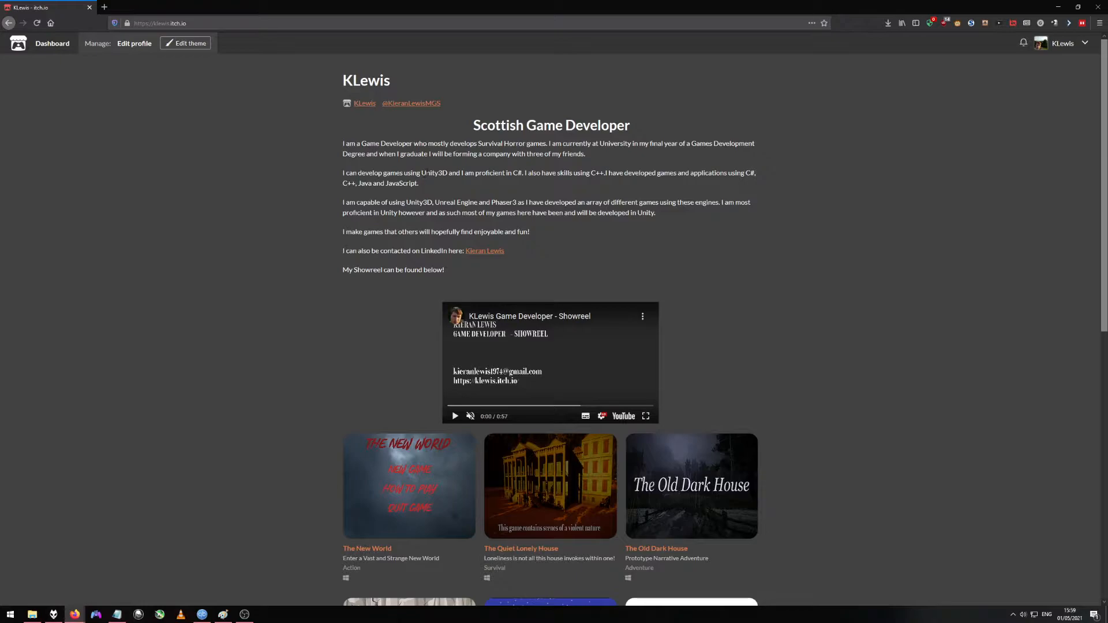
mouse_move(535, 184)
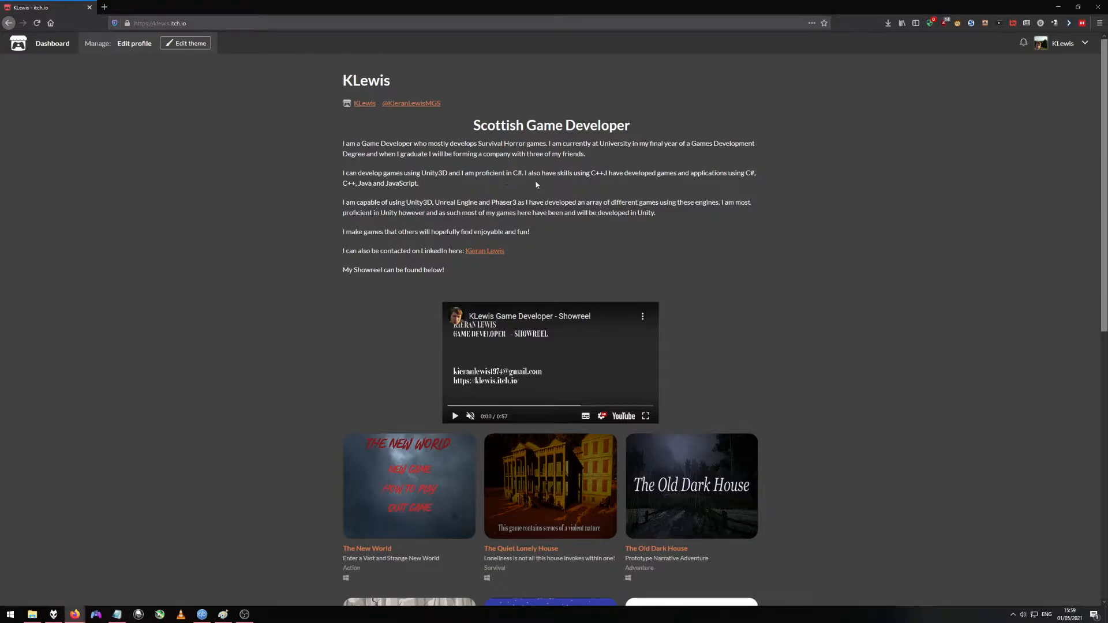
mouse_move(435, 189)
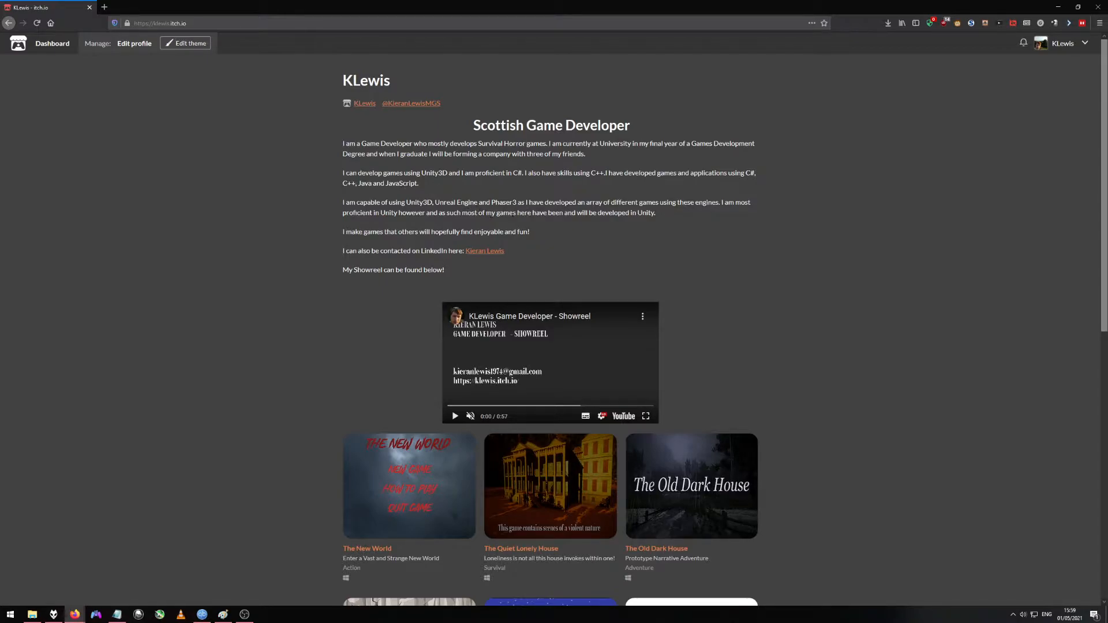
mouse_move(478, 172)
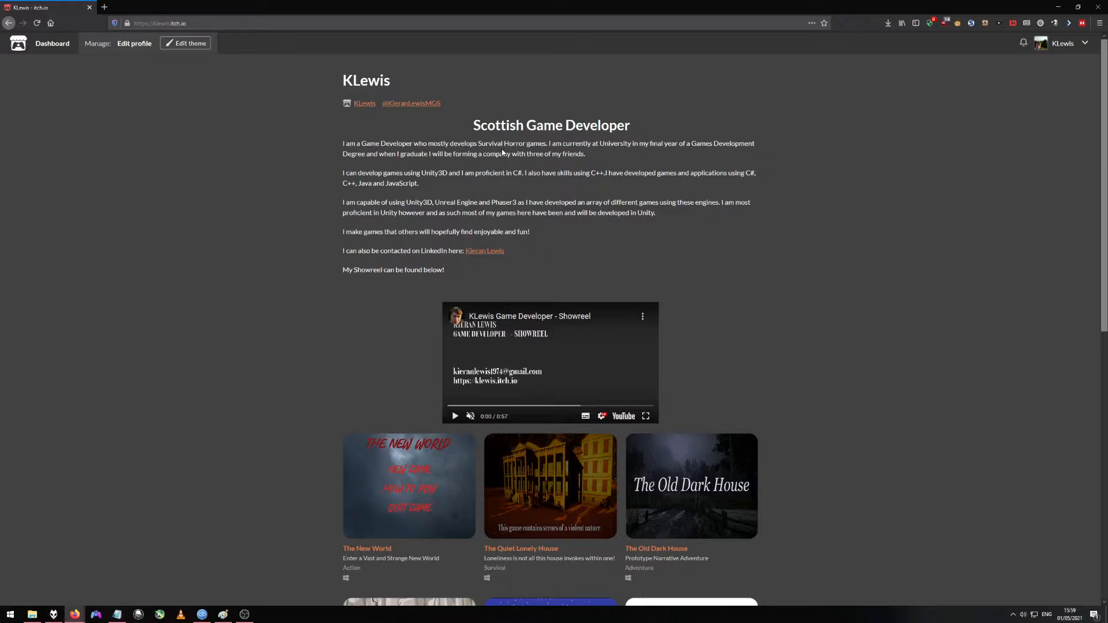
scroll("down", 3)
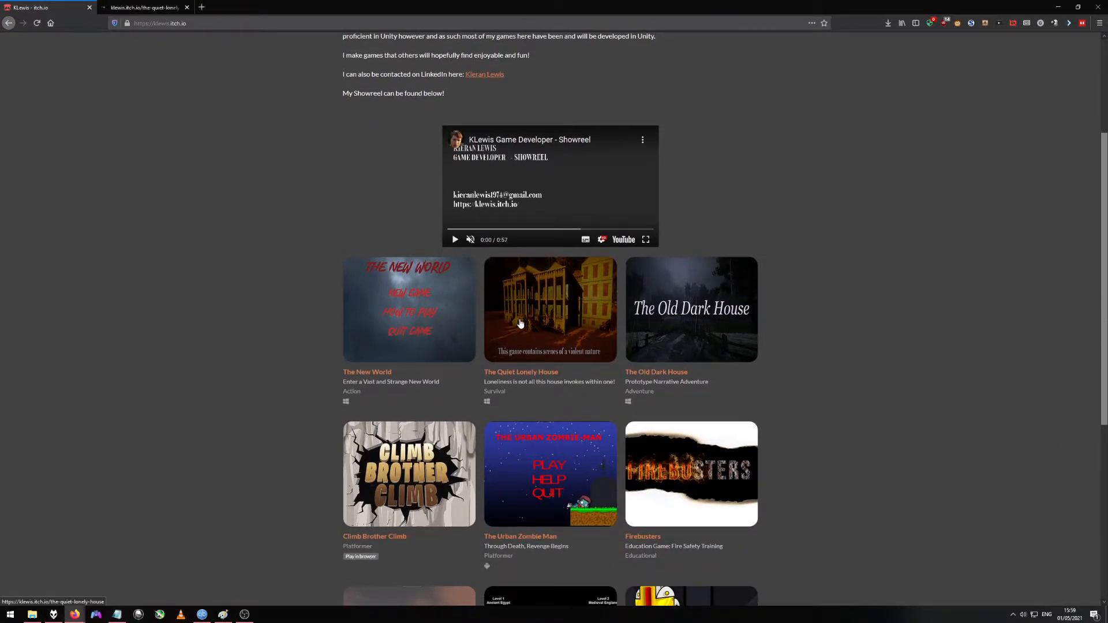
Step: Switch to The Quiet Lonely House tab and view one enlarged screenshot
left_click(549, 309)
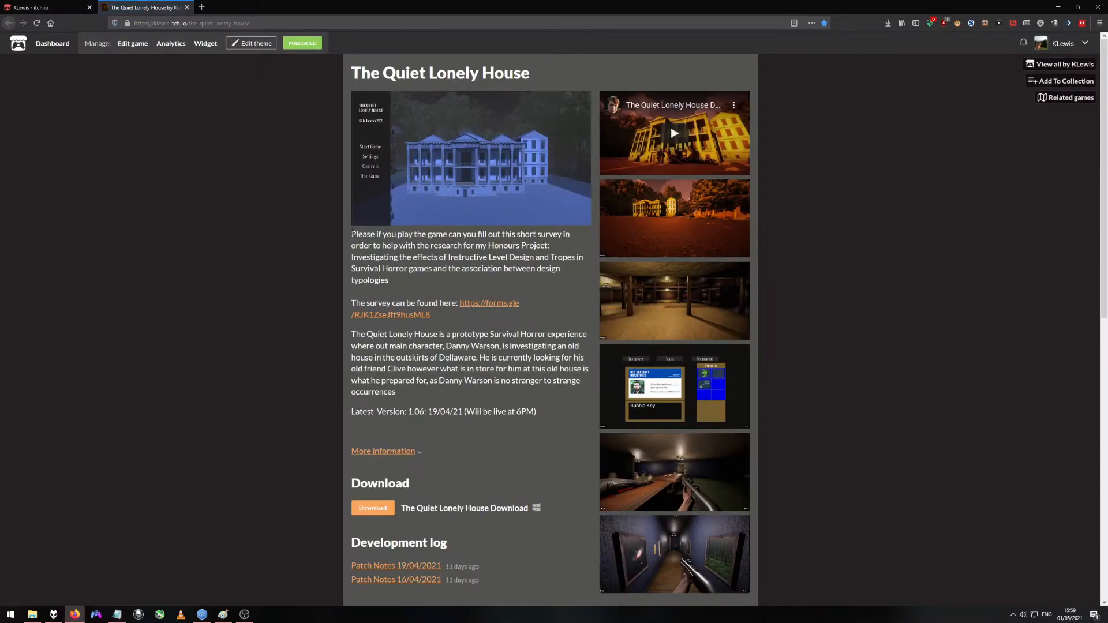
mouse_move(539, 312)
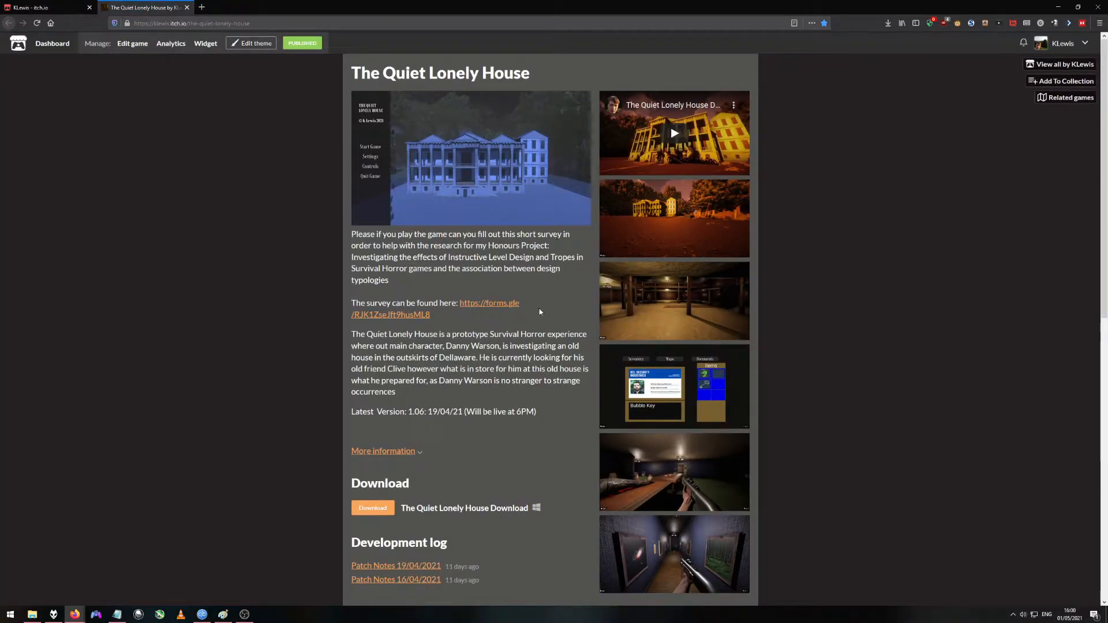
scroll("down", 3)
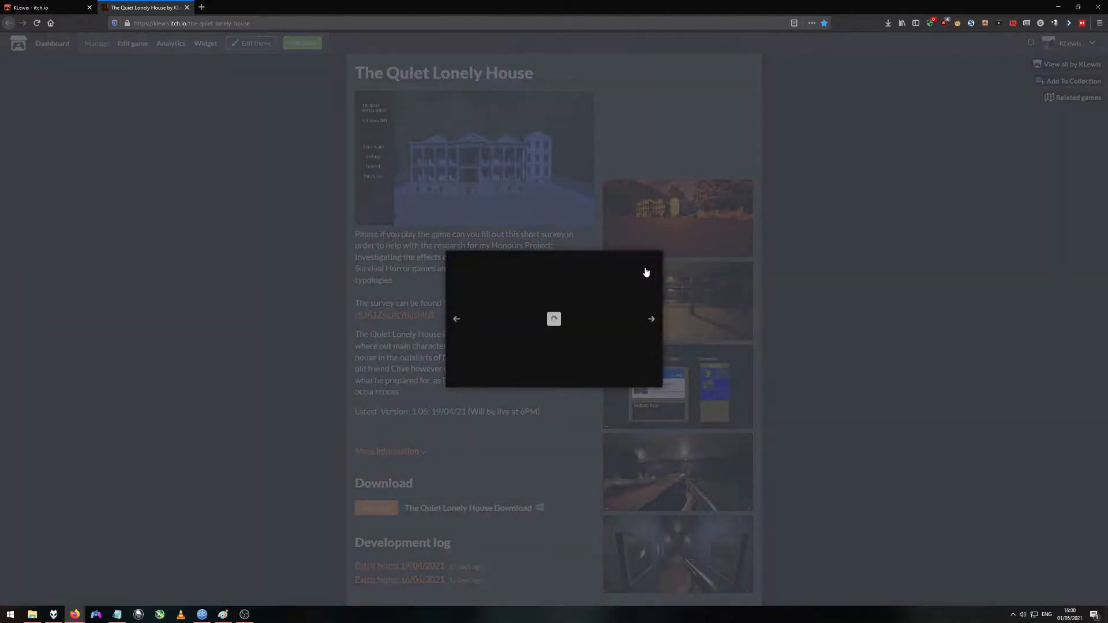
left_click(553, 319)
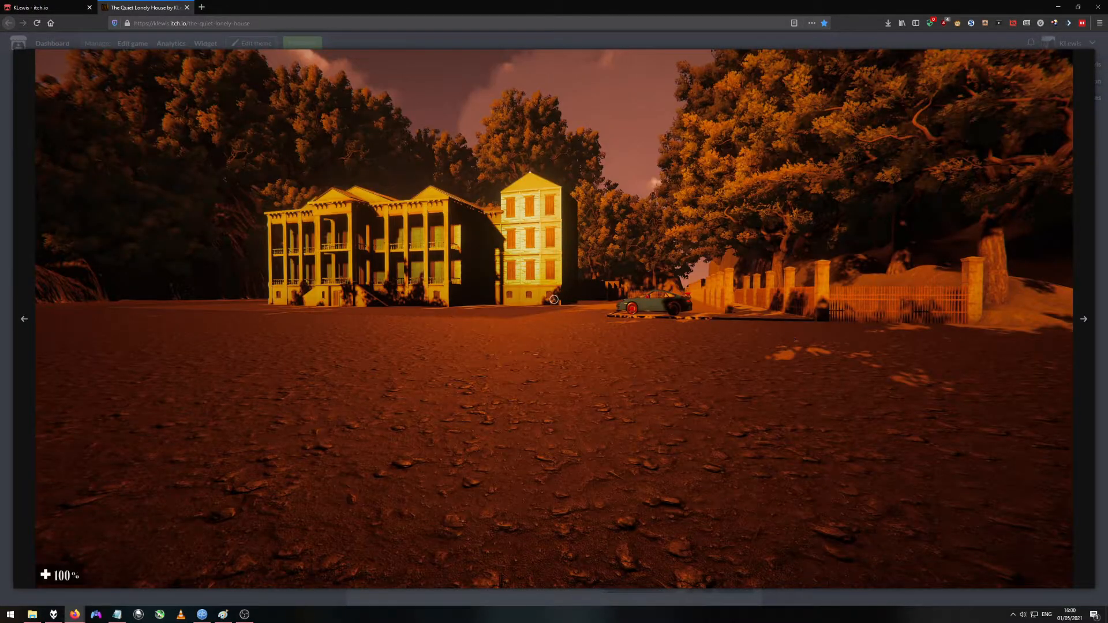
left_click(1083, 319)
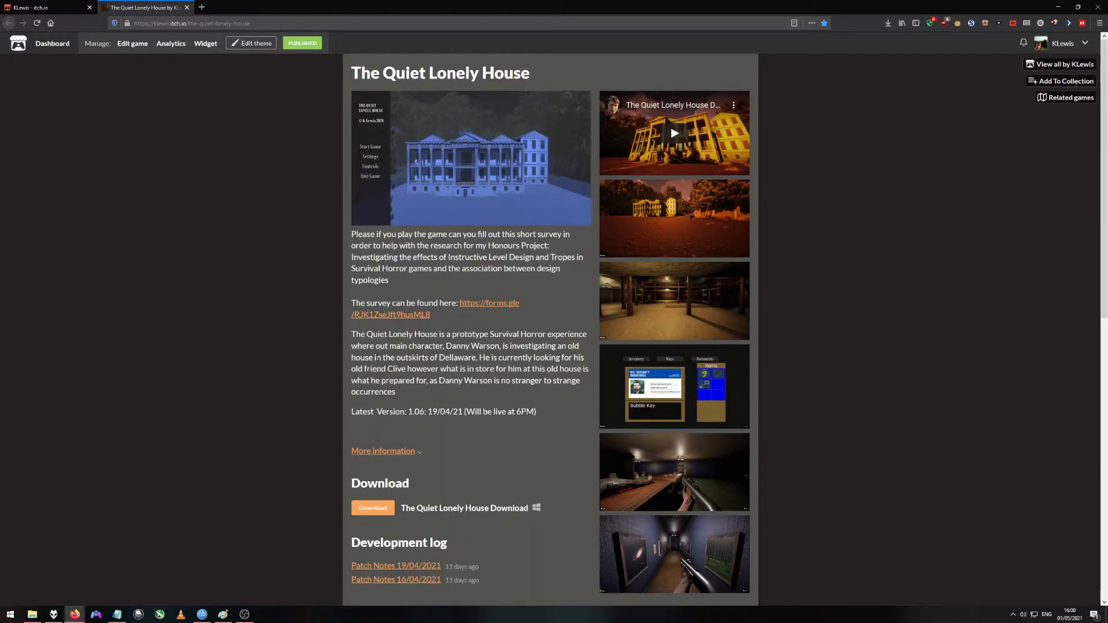
Step: Scroll to the Development log, open the 16/04/2021 patch notes, then close extra pages
scroll("down", 3)
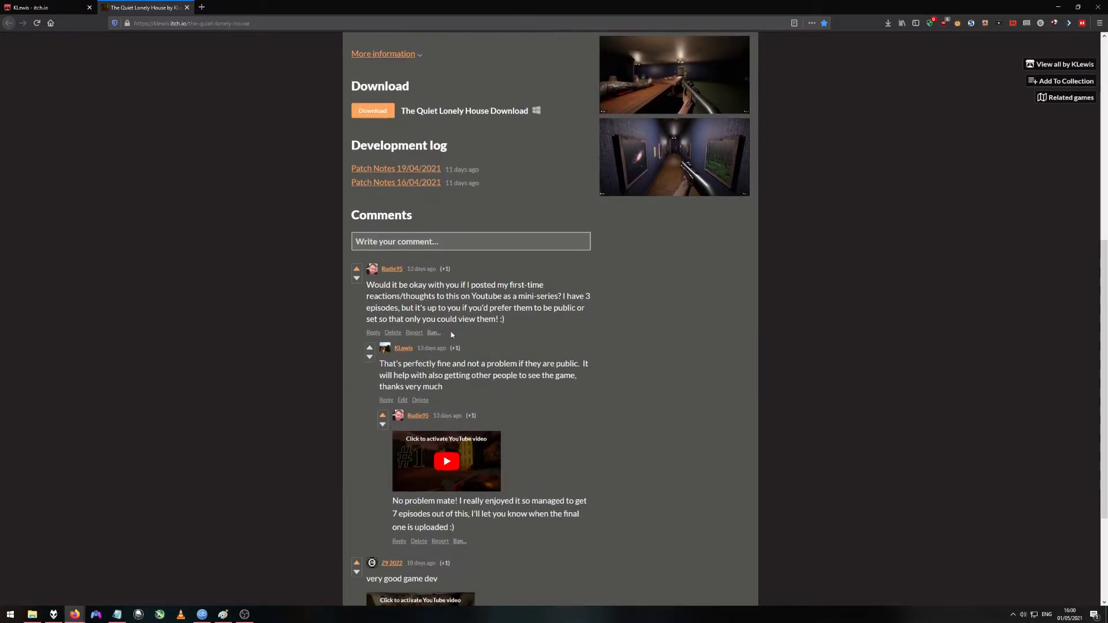
scroll("down", 3)
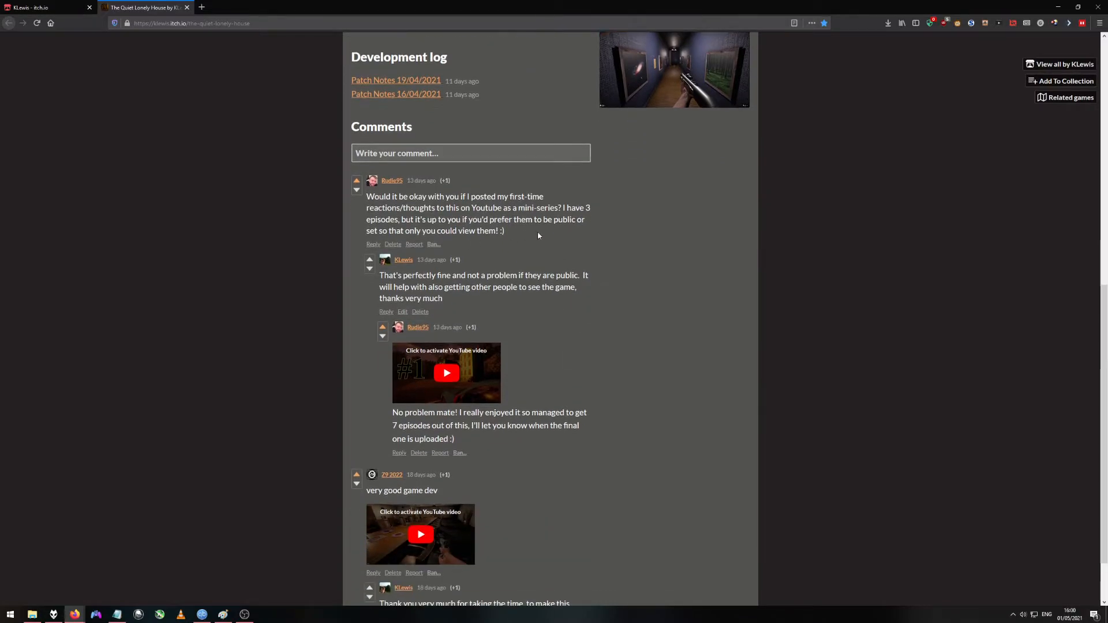
scroll("up", 3)
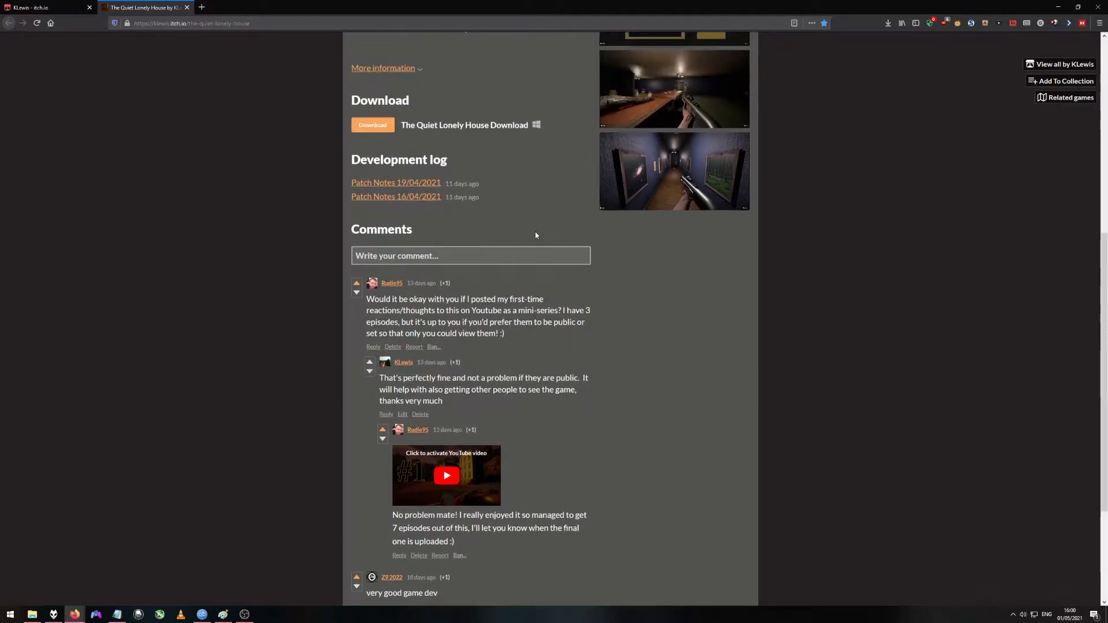
scroll("up", 3)
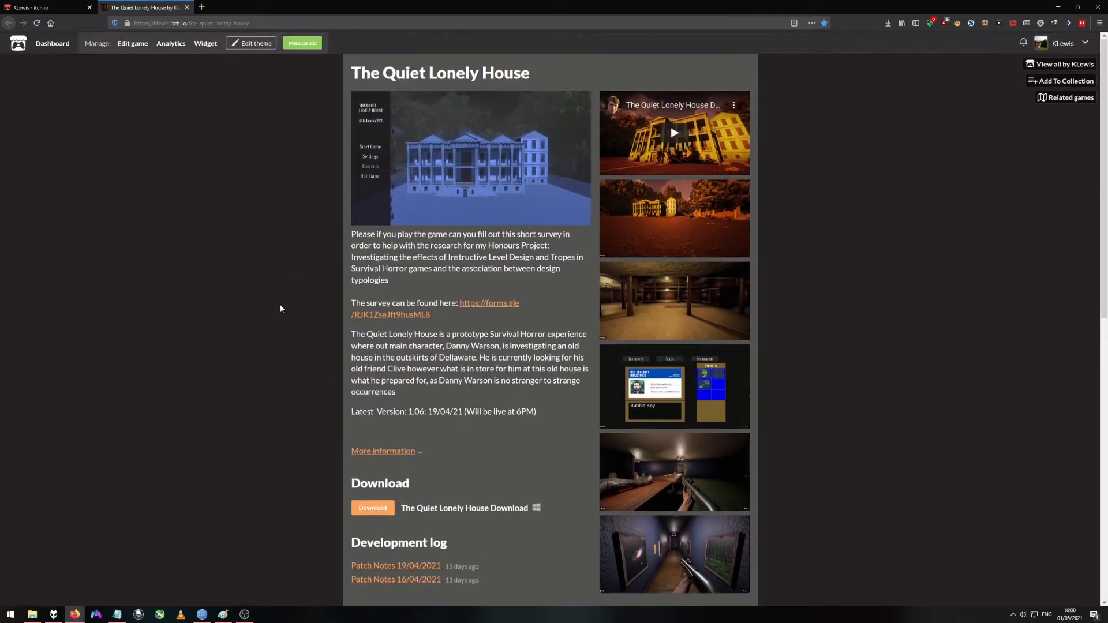
mouse_move(474, 309)
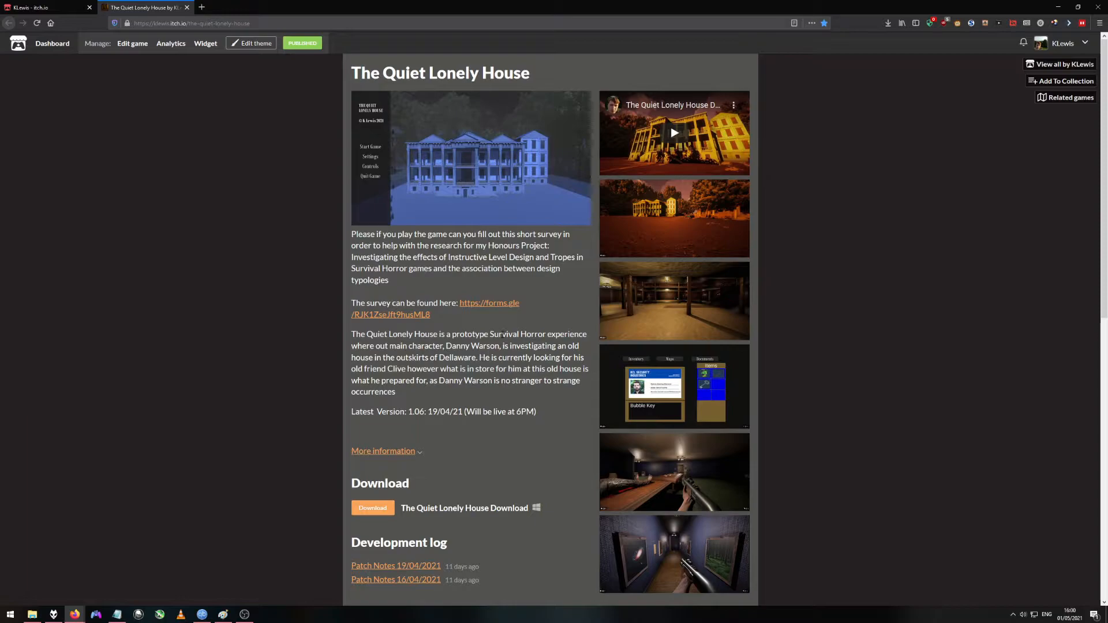
scroll("down", 3)
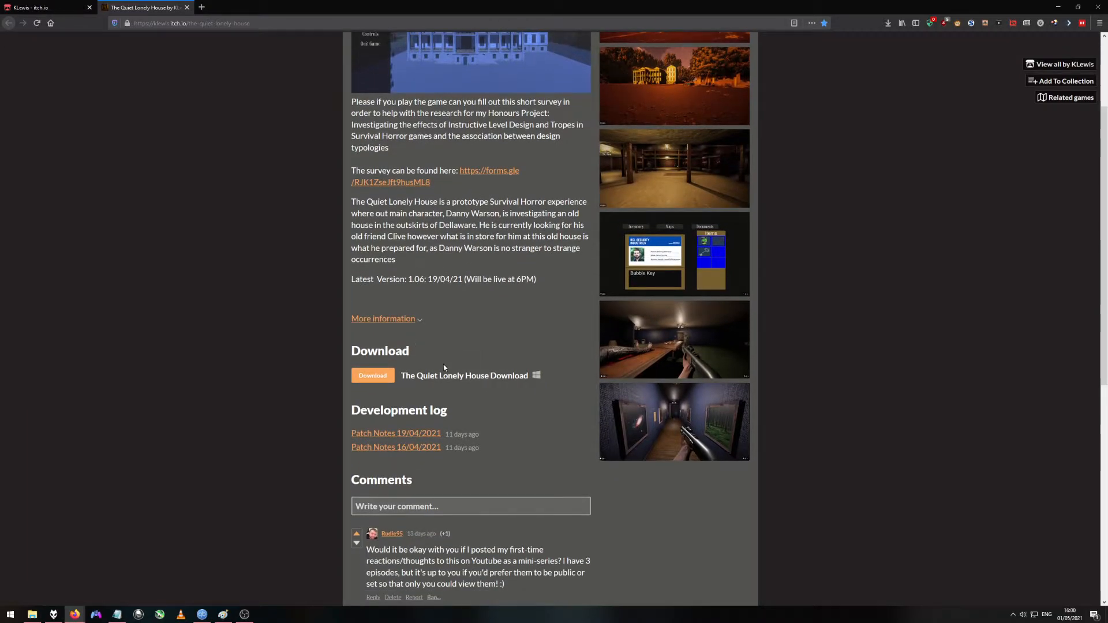
scroll("down", 3)
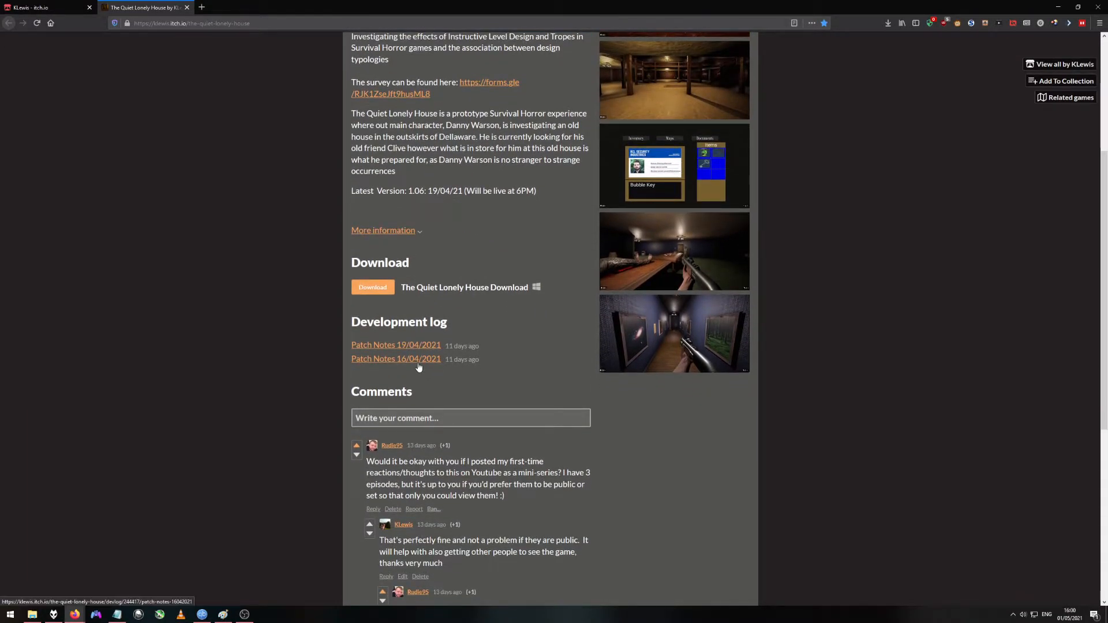
left_click(396, 359)
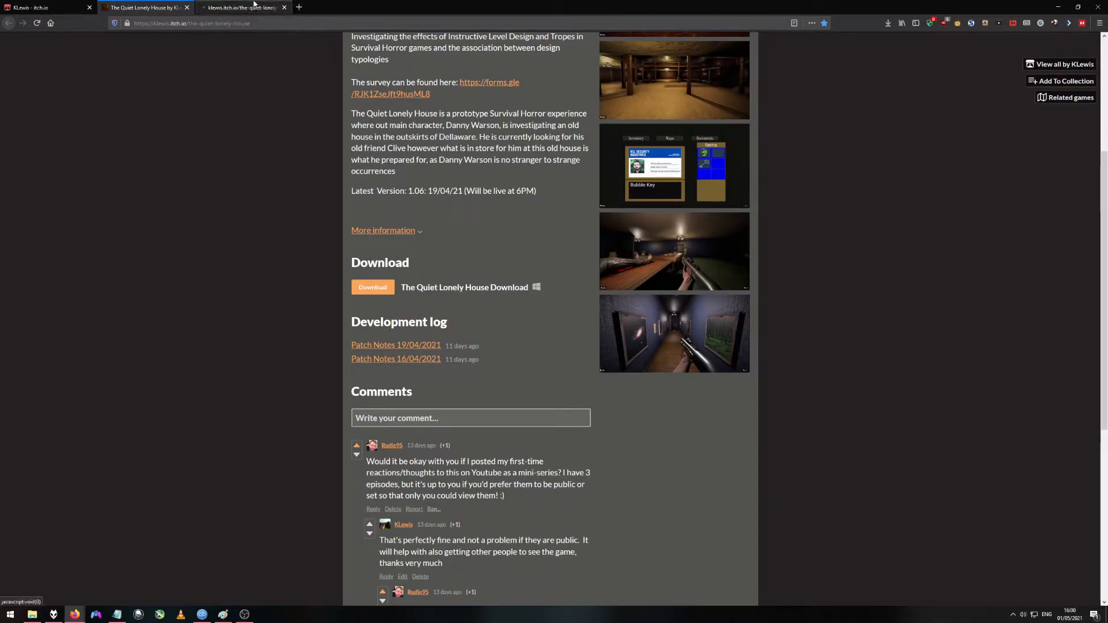
left_click(395, 345)
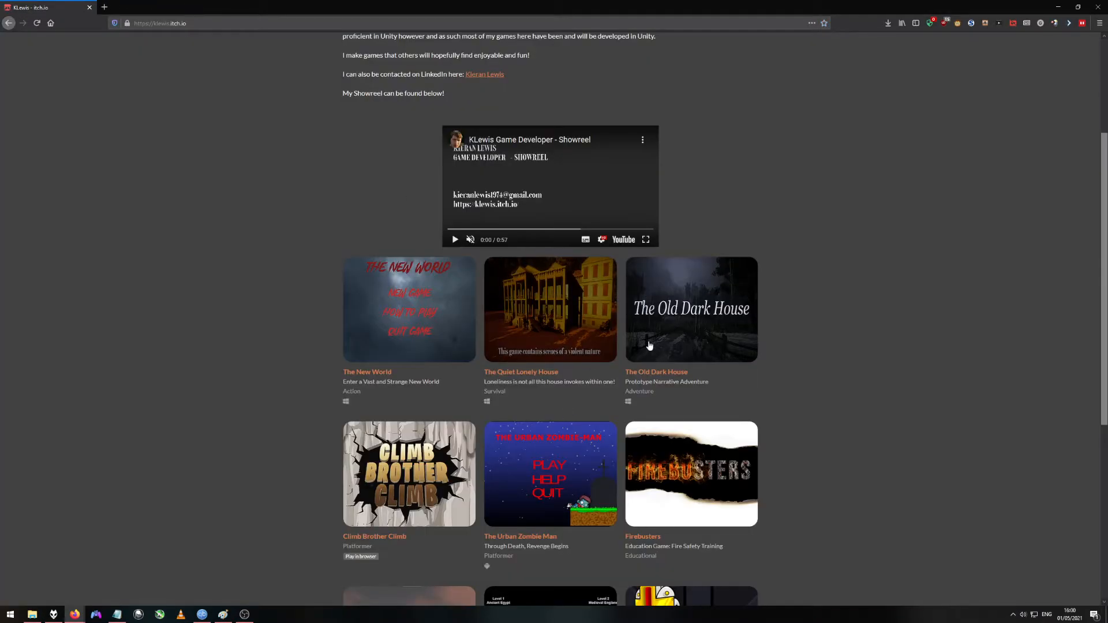
left_click(691, 309)
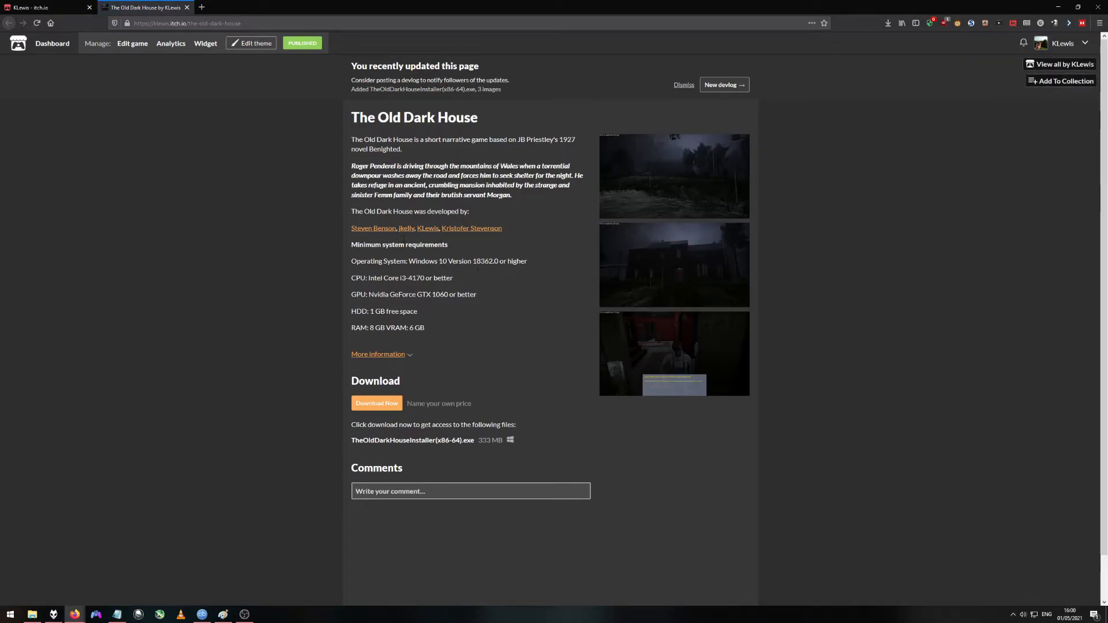
mouse_move(479, 359)
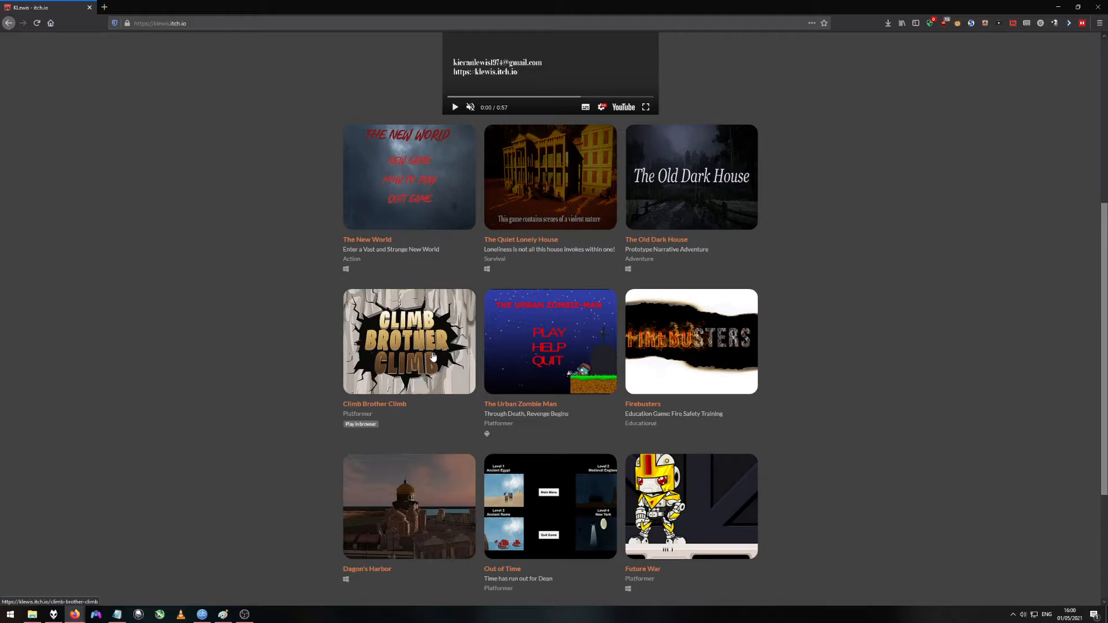
left_click(409, 341)
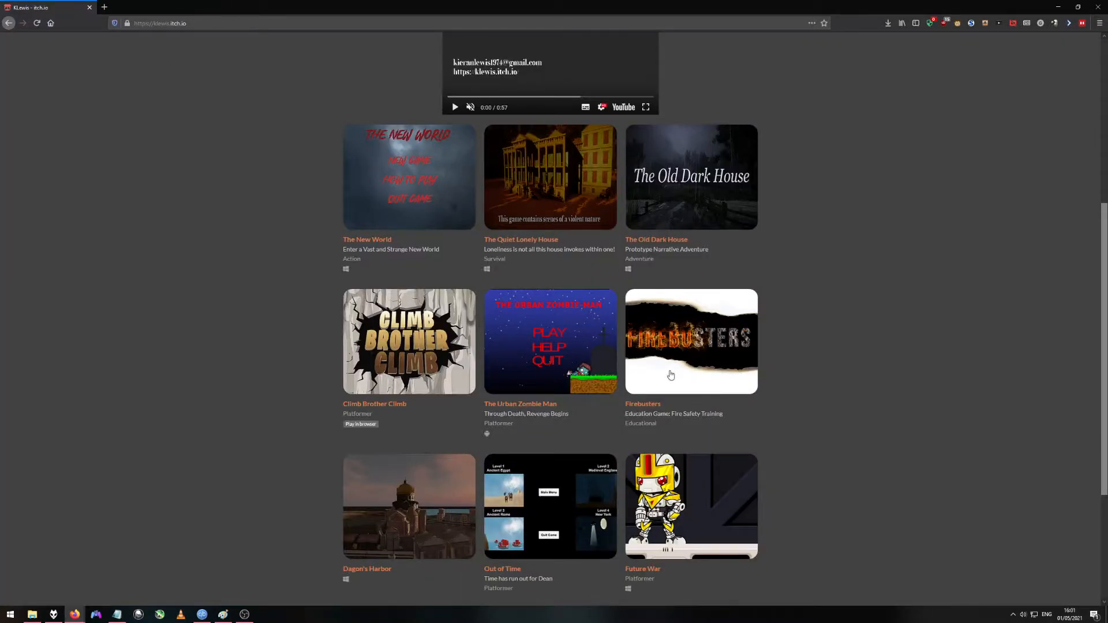
scroll("down", 3)
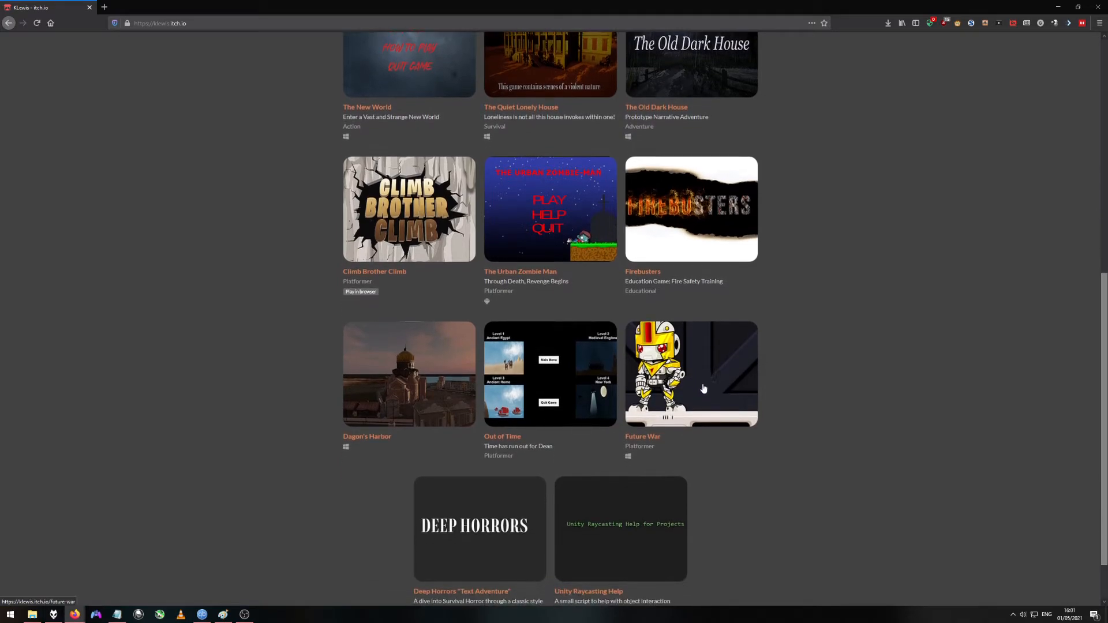
scroll("down", 3)
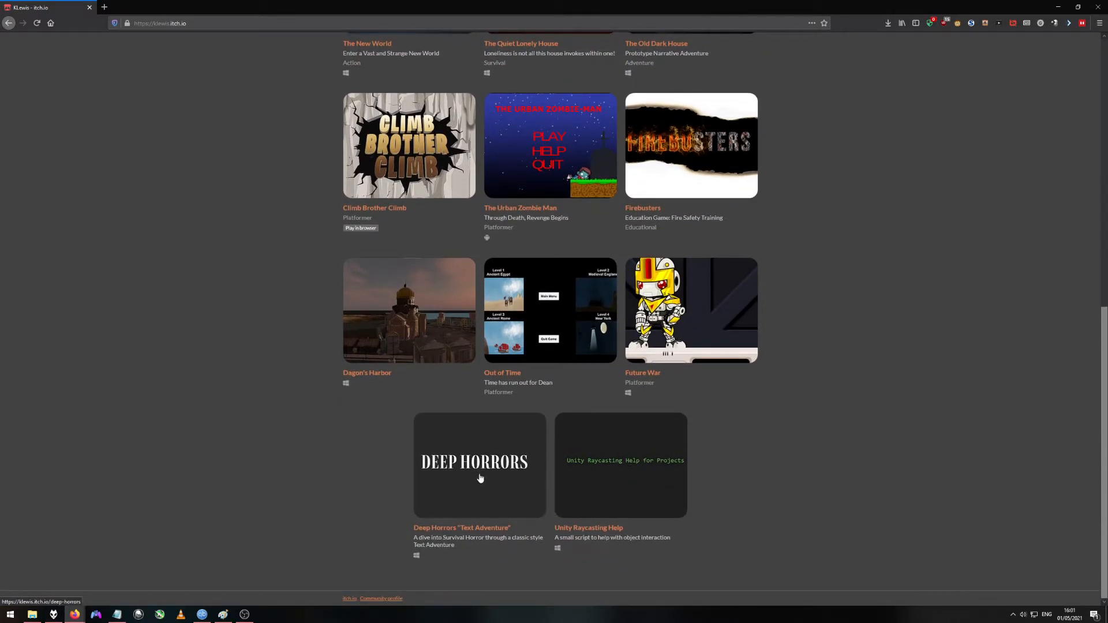
mouse_move(460, 488)
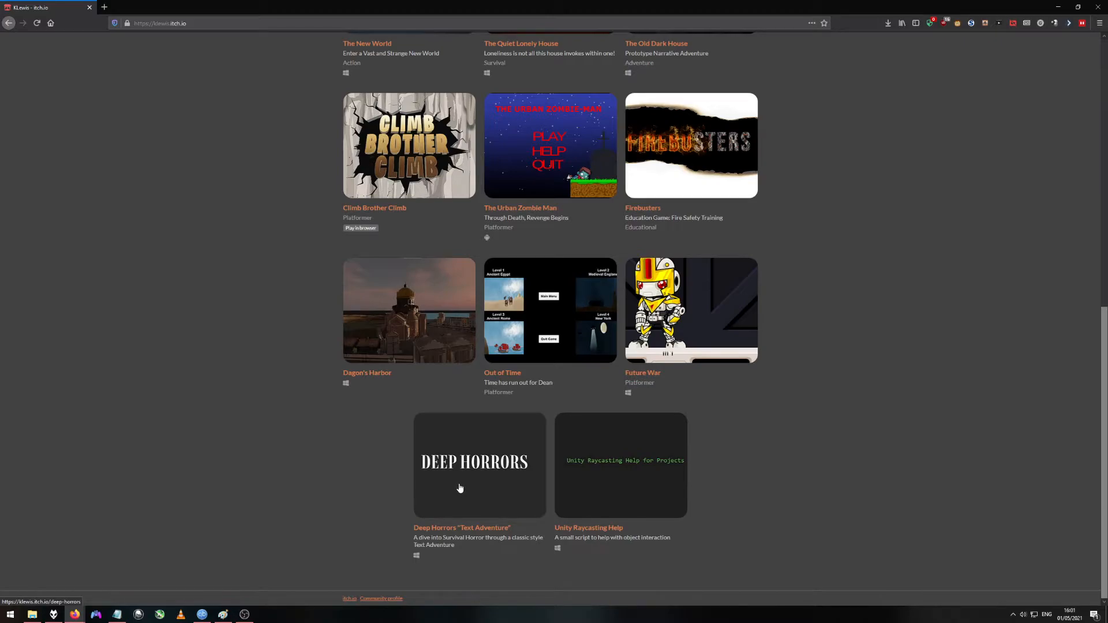
scroll("up", 3)
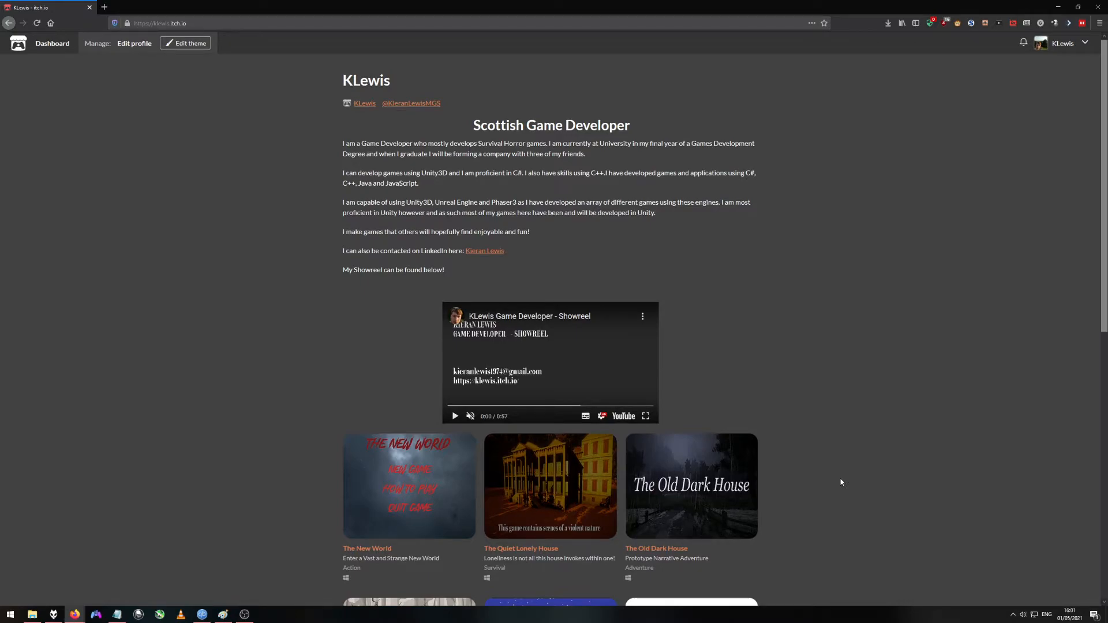
scroll("down", 3)
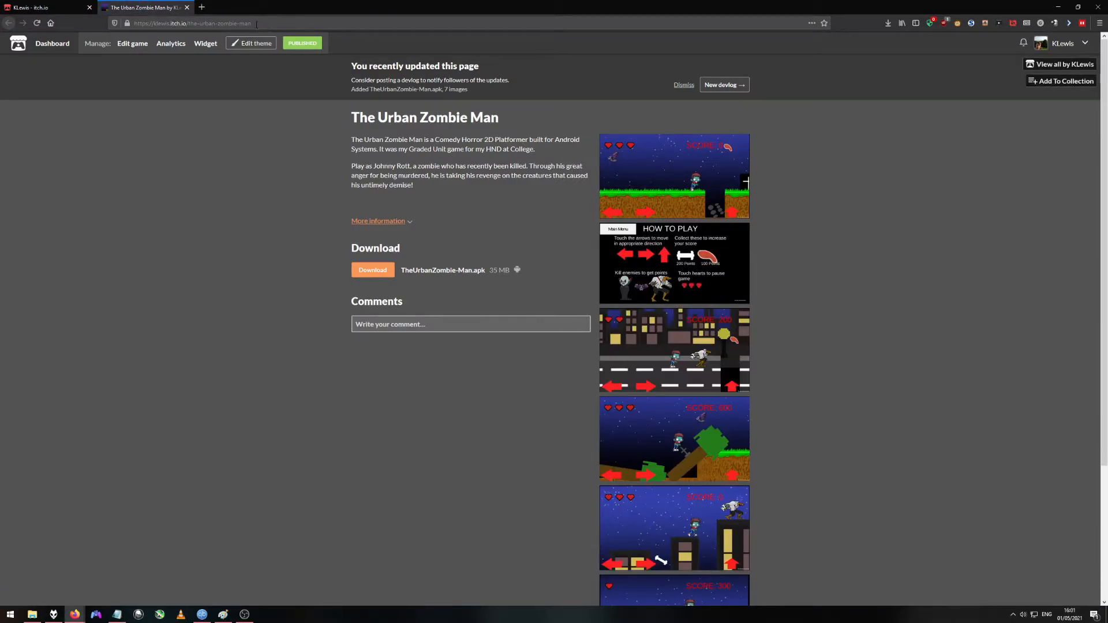
mouse_move(146, 7)
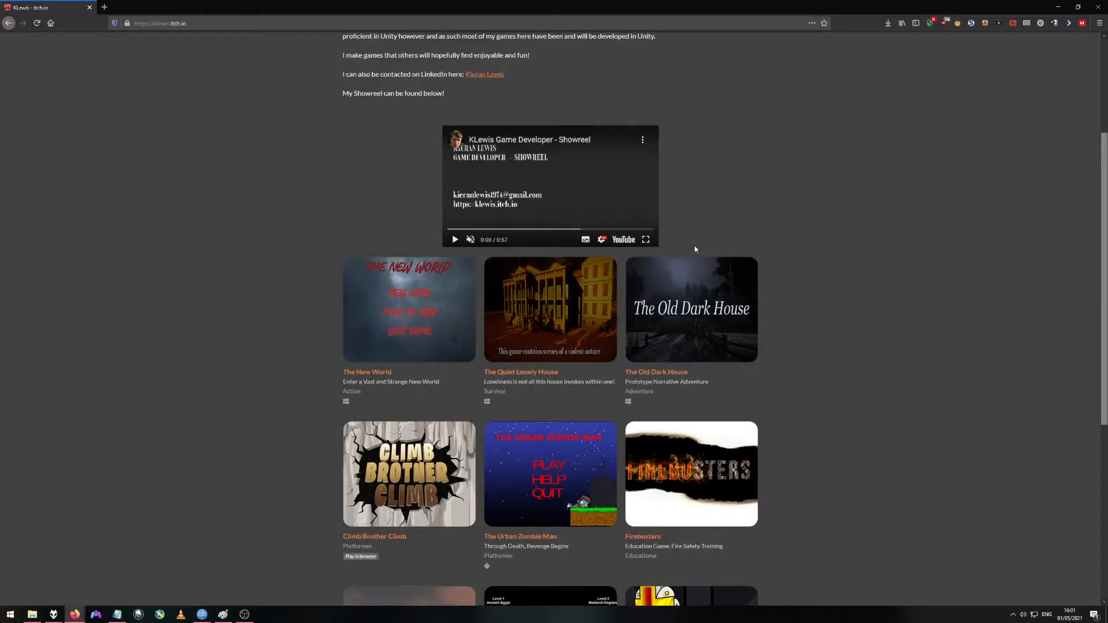
scroll("up", 3)
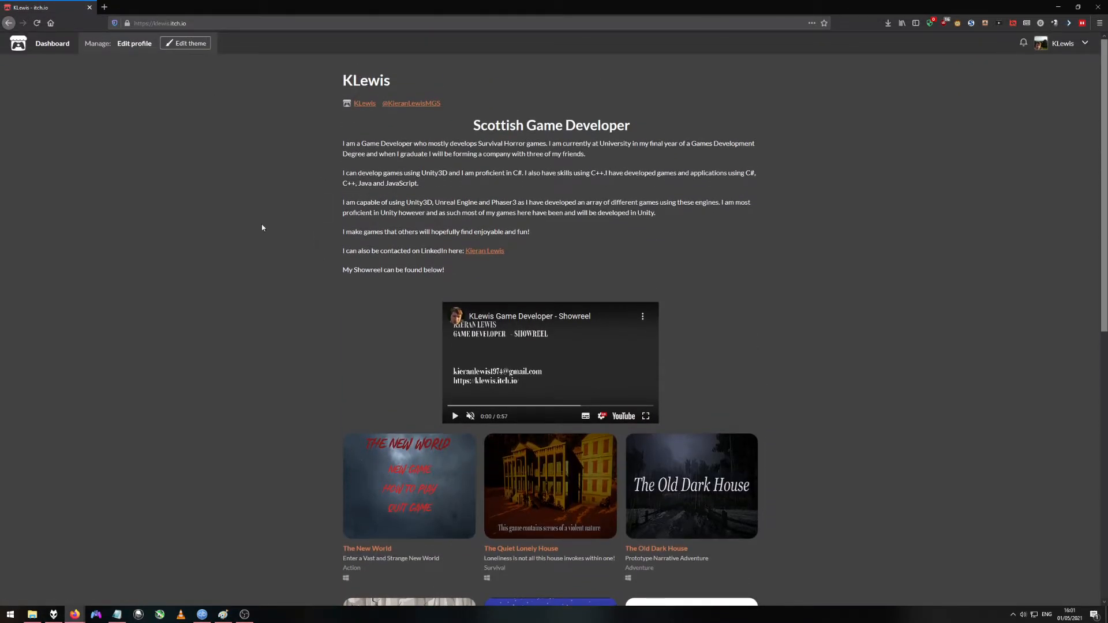
scroll("down", 3)
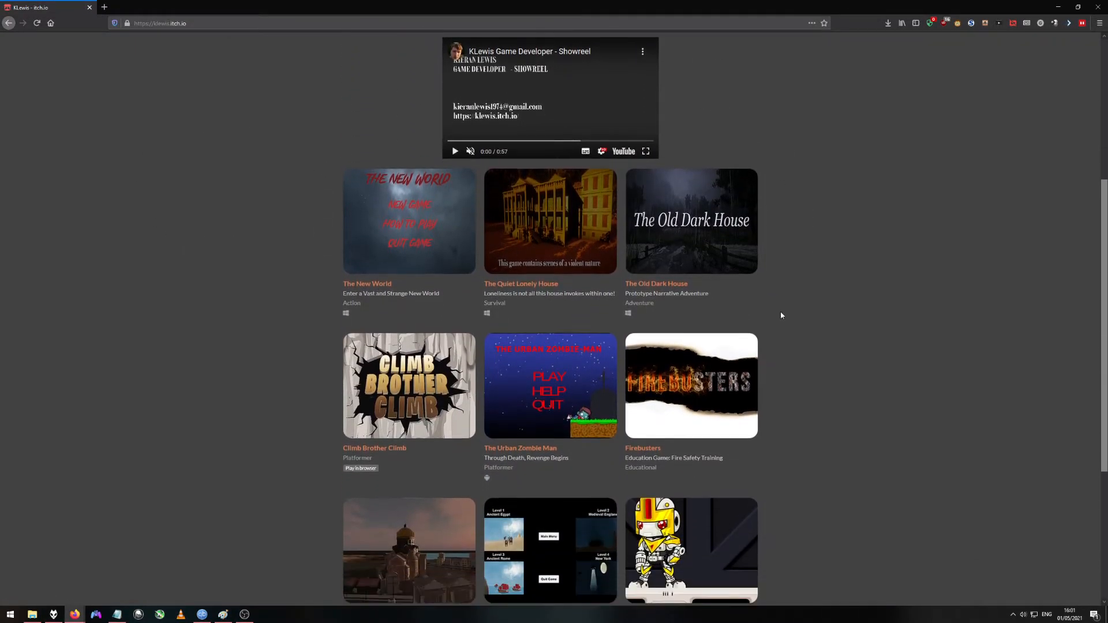
scroll("down", 3)
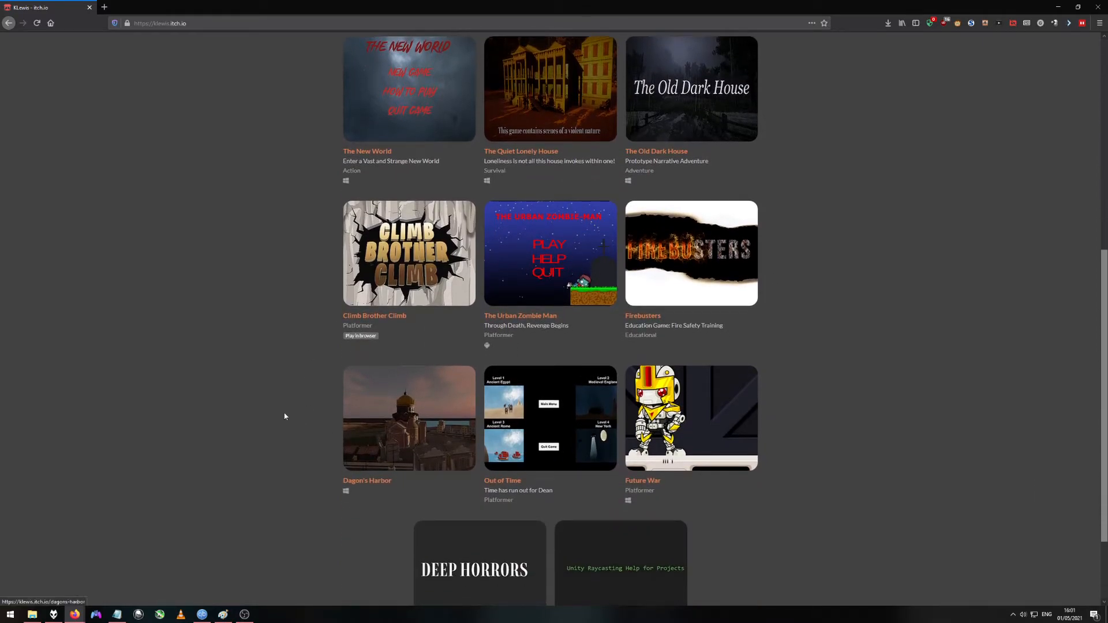
mouse_move(261, 374)
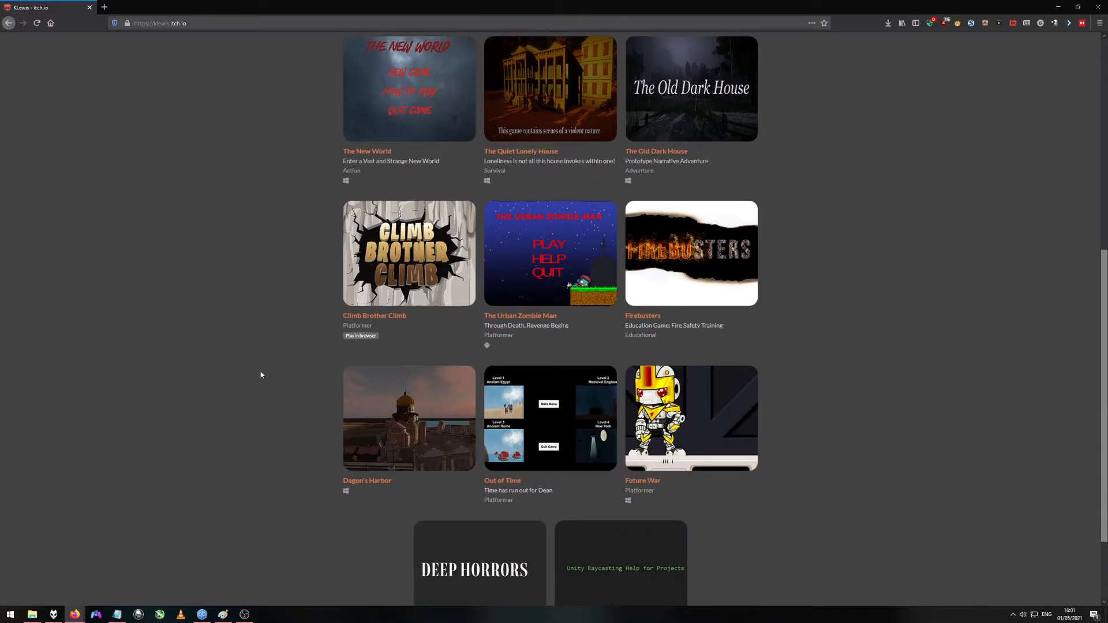
scroll("up", 3)
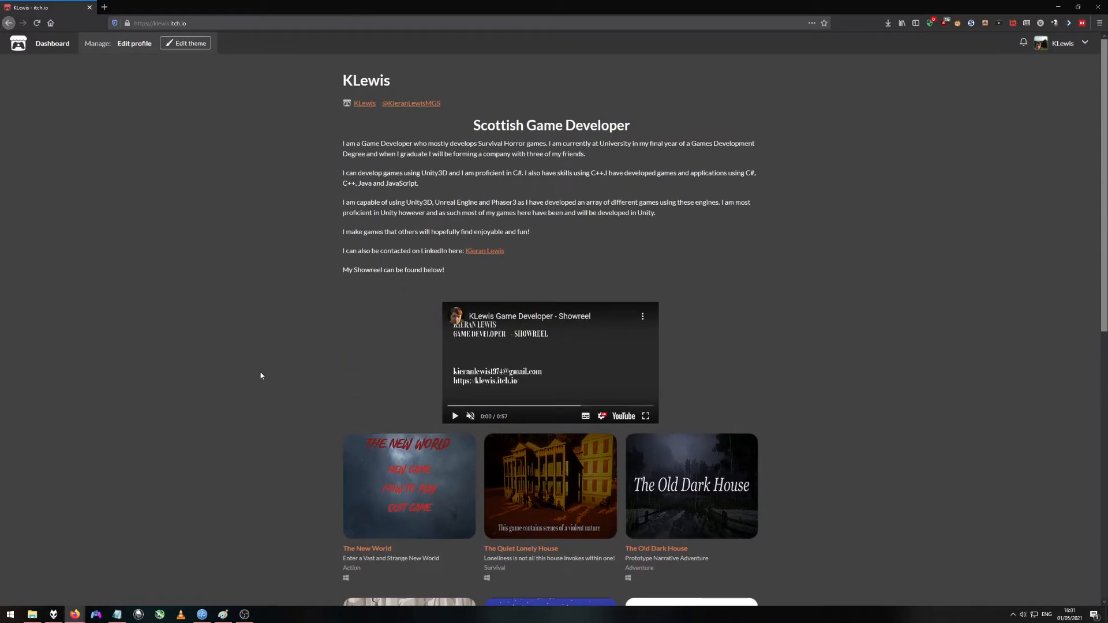
scroll("down", 3)
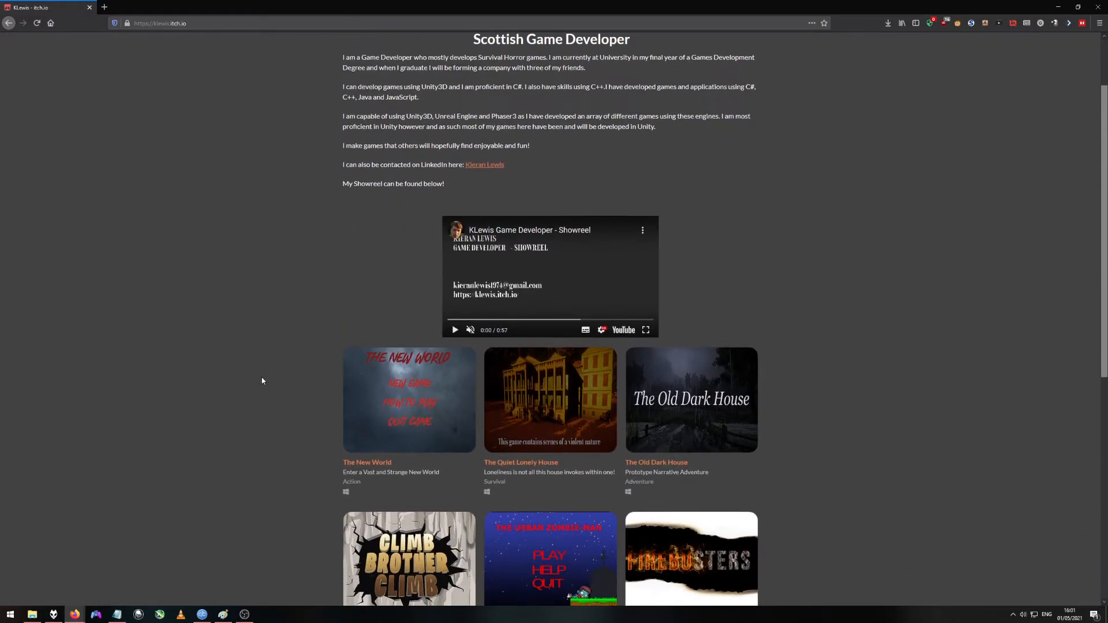
scroll("down", 3)
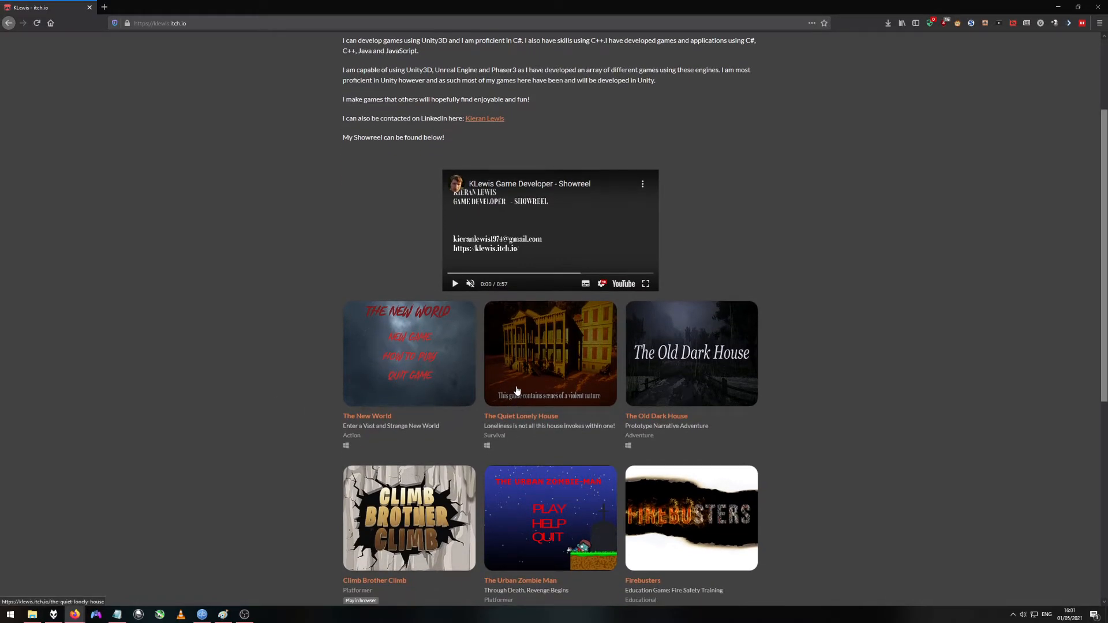
mouse_move(555, 243)
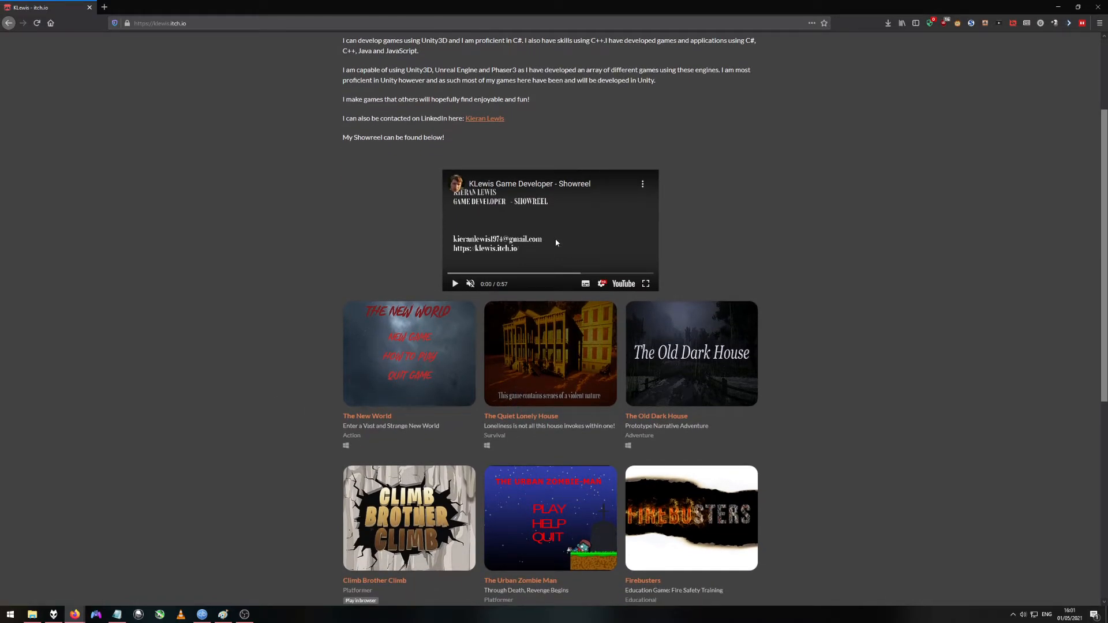
Step: Play the KLewis Game Developer showreel in full screen
left_click(646, 283)
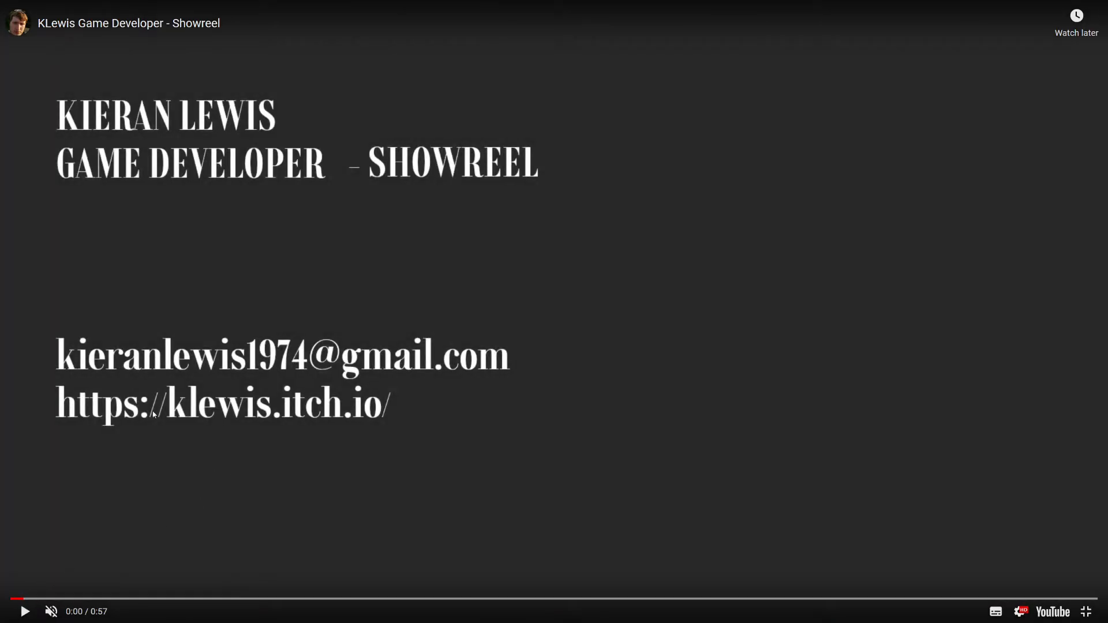
mouse_move(263, 391)
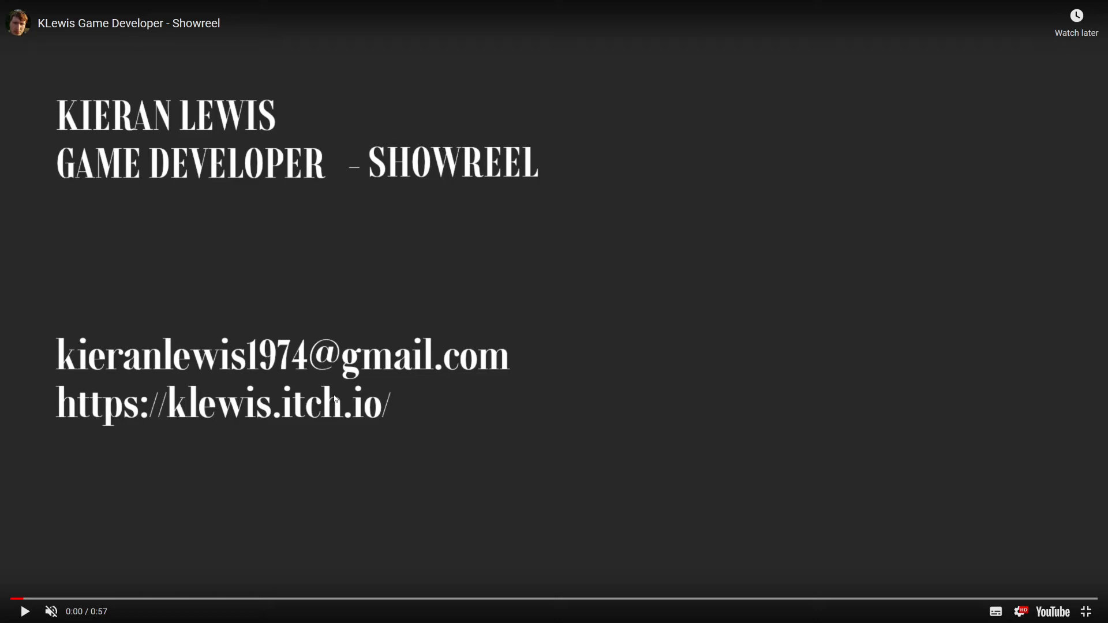
mouse_move(62, 593)
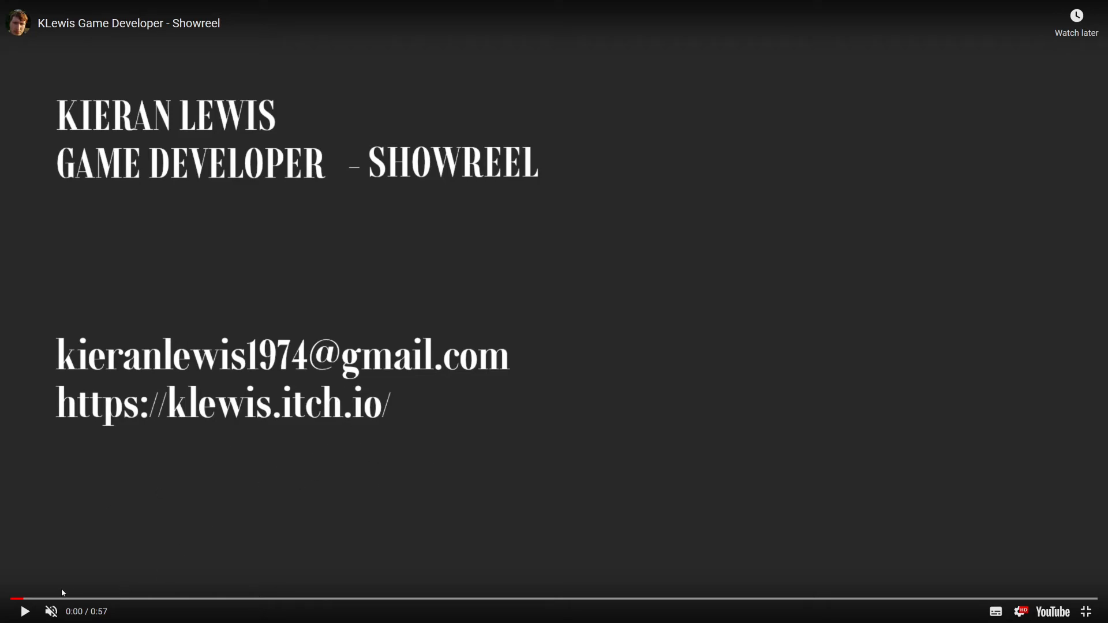
mouse_move(110, 602)
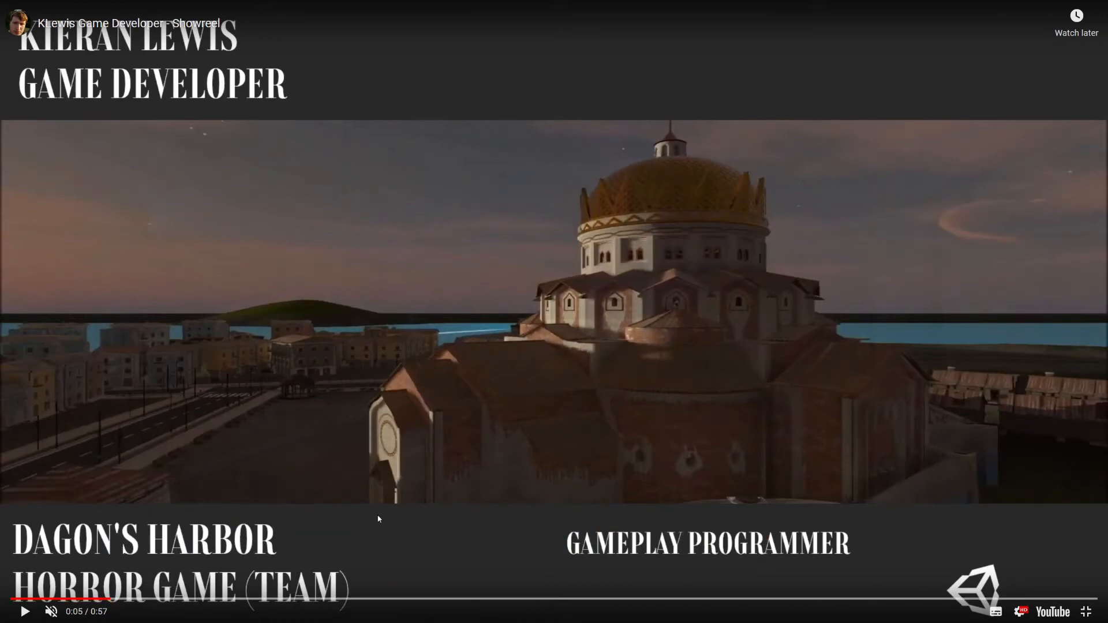
mouse_move(1003, 563)
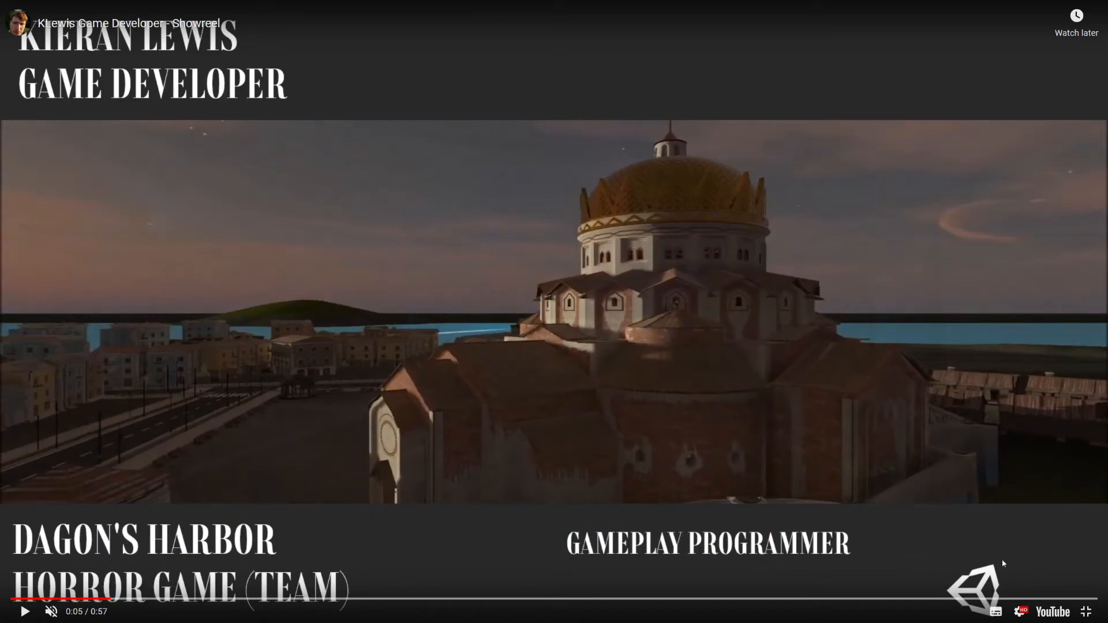
Step: Skip near the showreel's end, then back to The New World clip at 0:26
left_click(989, 599)
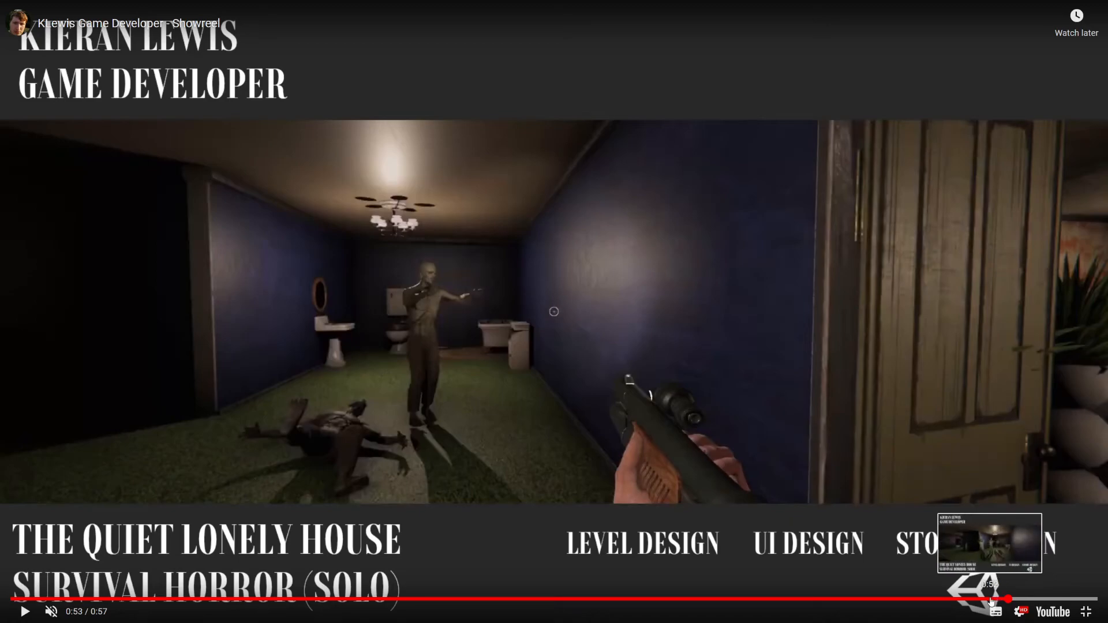
left_click(498, 599)
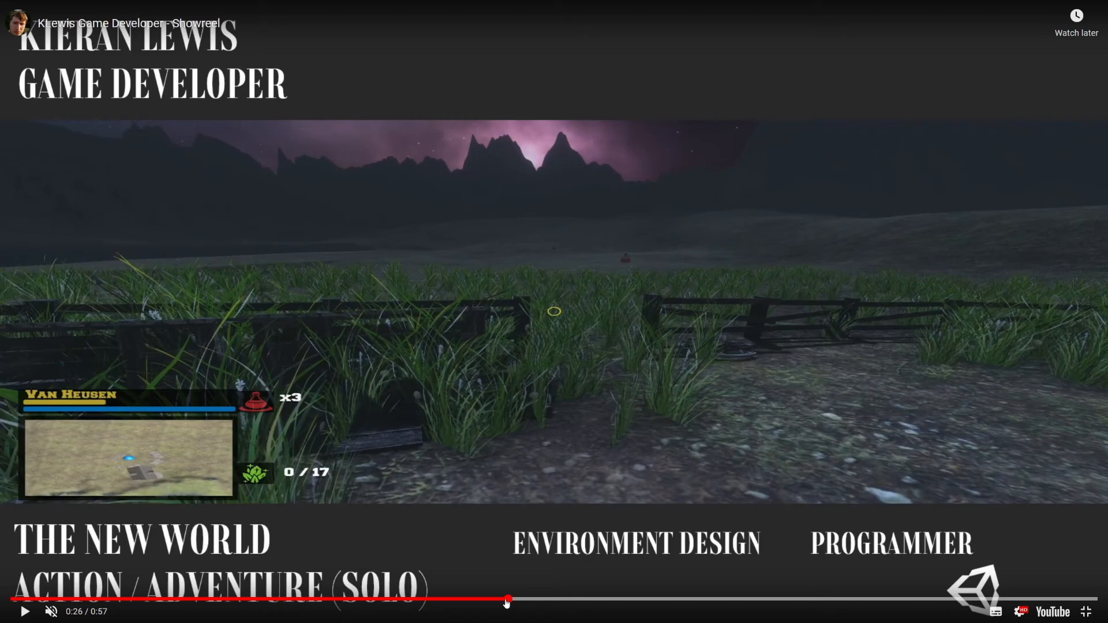
mouse_move(500, 601)
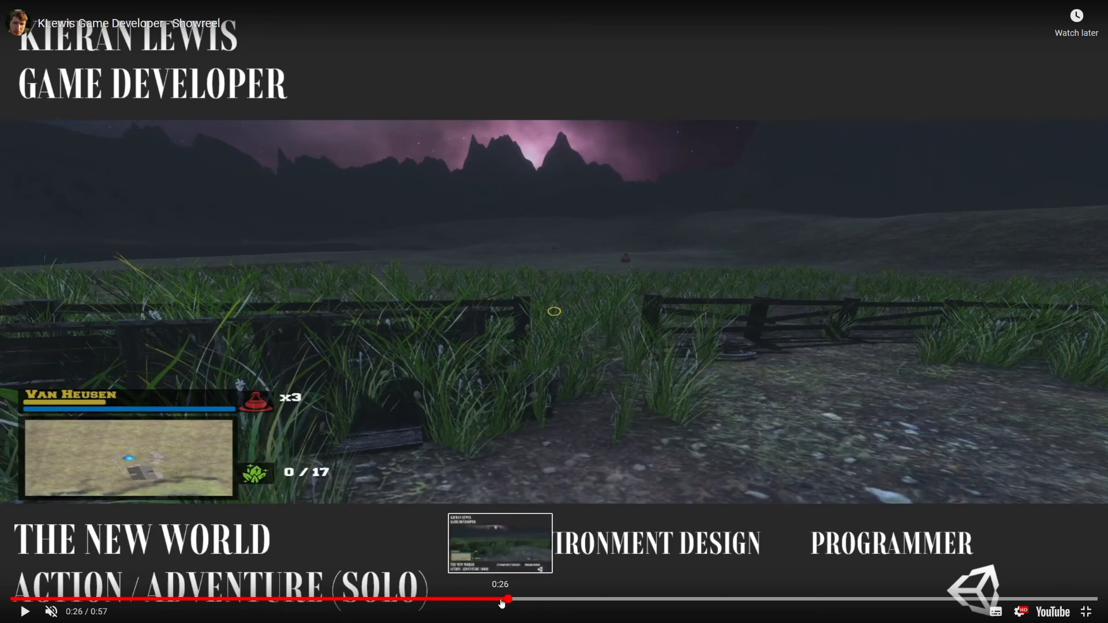